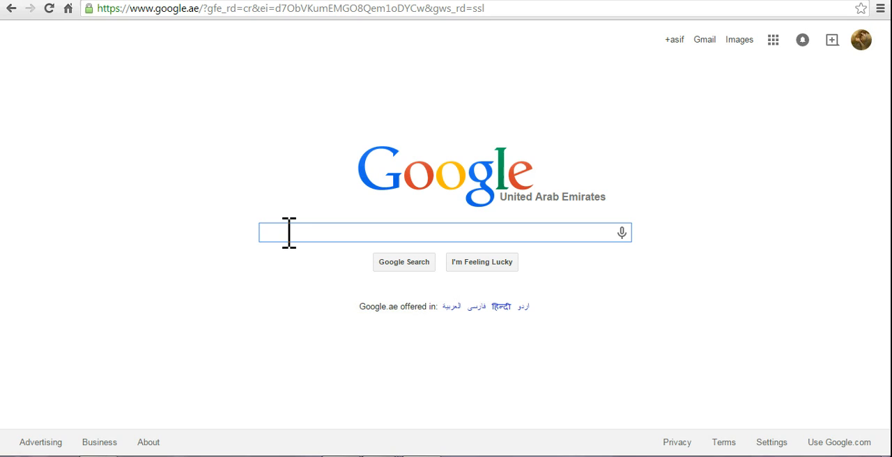
Step: Search Google for 'feedburner' and open the official FeedBurner site result
{"action": "left_click", "coordinate": [446, 232]}
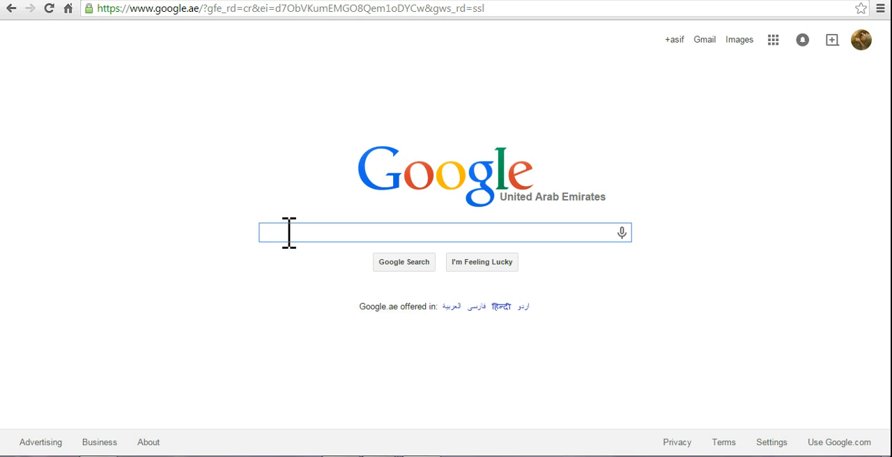
{"action": "type", "text": "feed"}
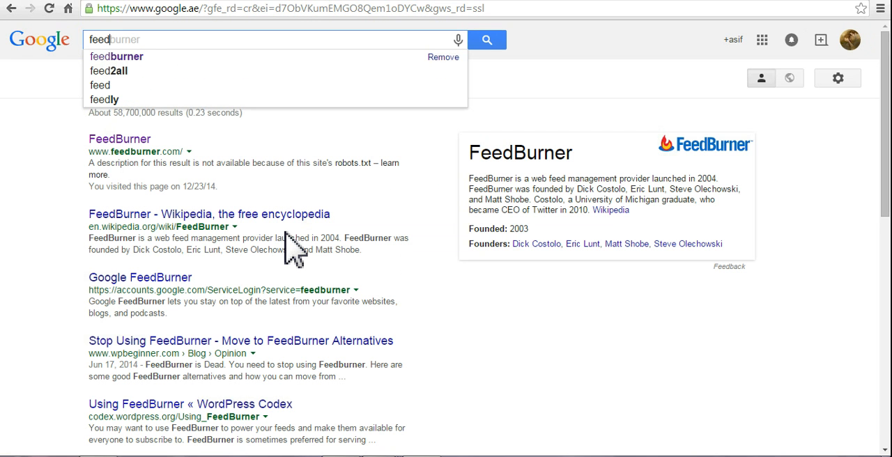
{"action": "left_click", "coordinate": [117, 56]}
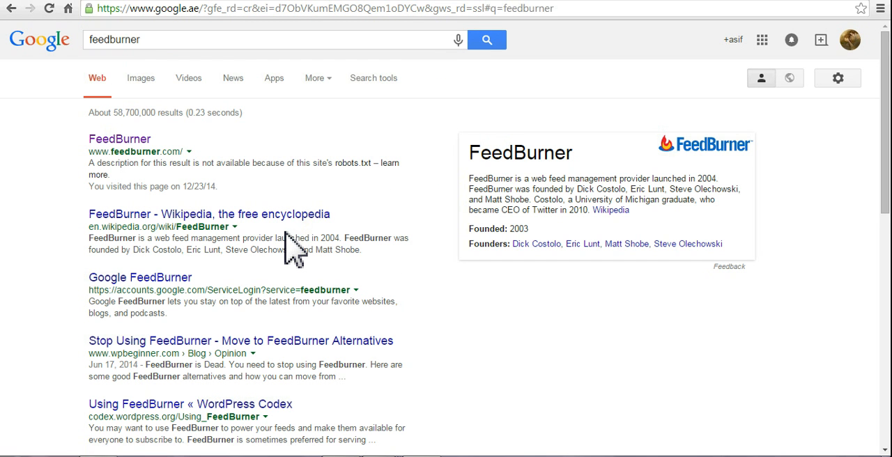
{"action": "mouse_move", "coordinate": [119, 139]}
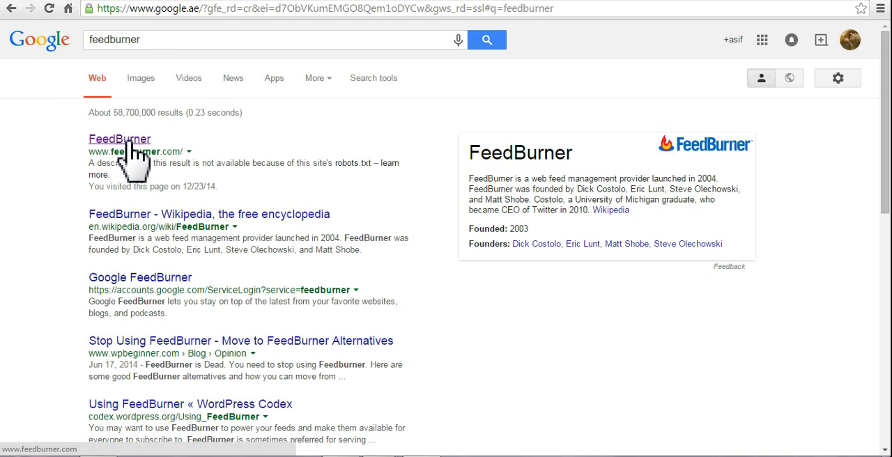
{"action": "mouse_move", "coordinate": [132, 216]}
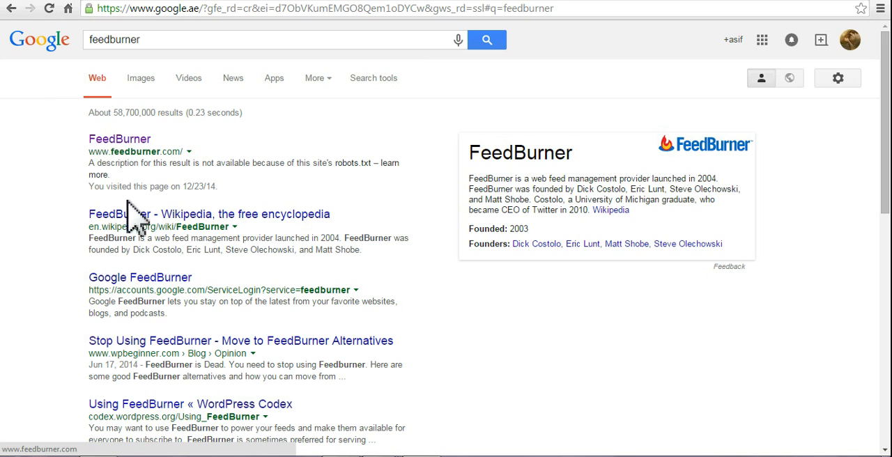
{"action": "mouse_move", "coordinate": [108, 146]}
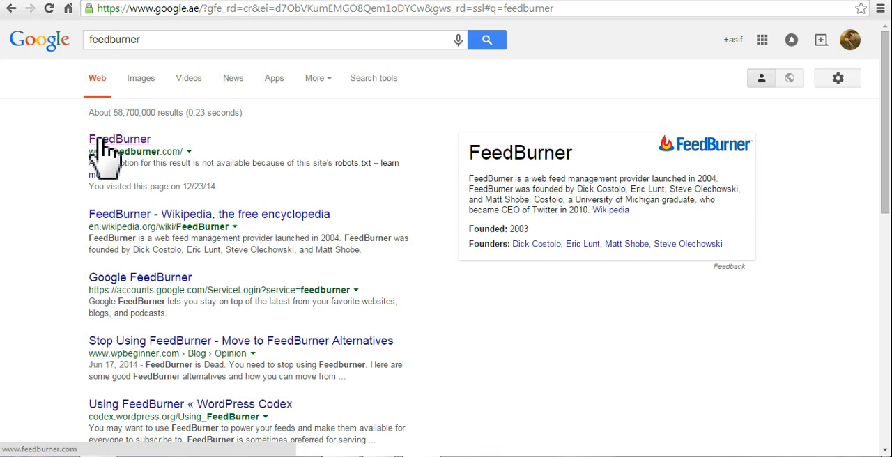
{"action": "left_click", "coordinate": [119, 139]}
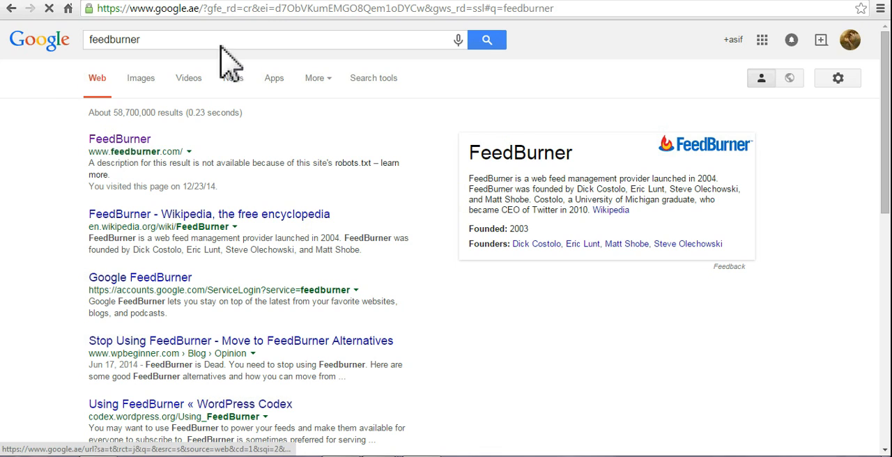
Step: Enter and submit the Google account password for FeedBurner, then open a new tab
{"action": "left_click", "coordinate": [140, 277]}
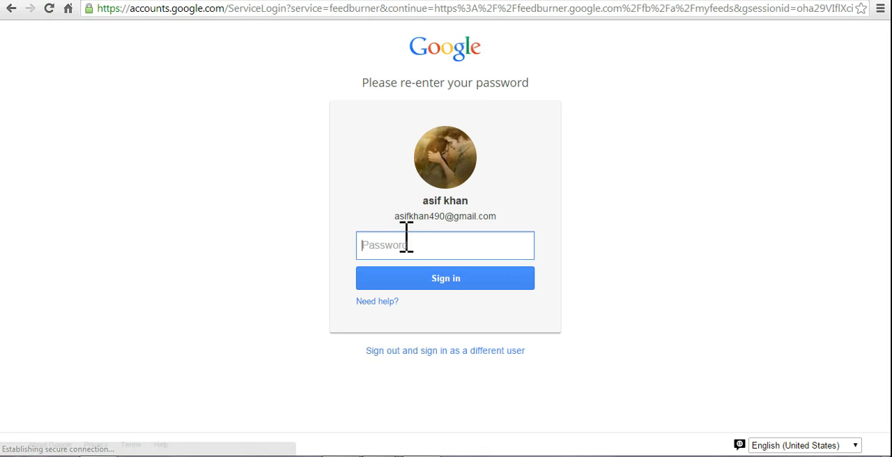
{"action": "mouse_move", "coordinate": [445, 157]}
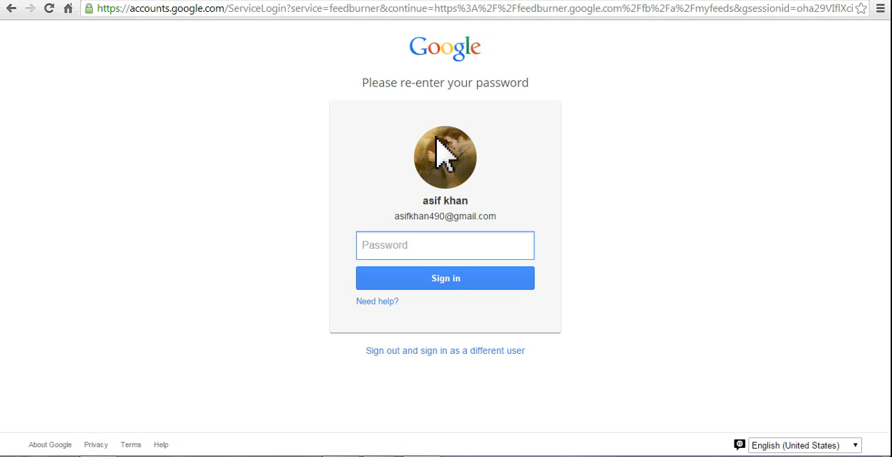
{"action": "left_click", "coordinate": [445, 245]}
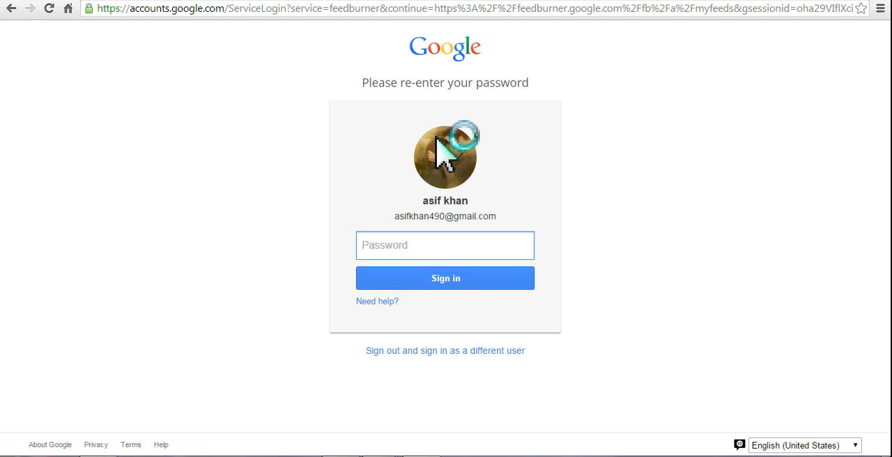
{"action": "type", "text": "•"}
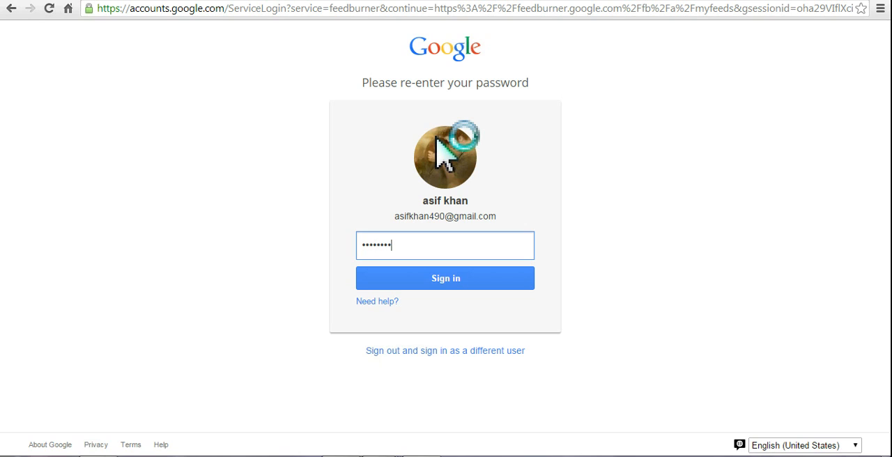
{"action": "type", "text": "•••"}
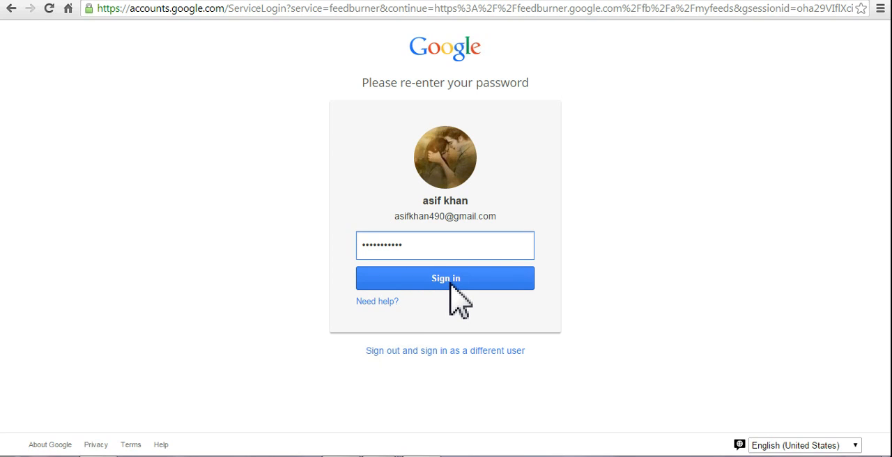
{"action": "left_click", "coordinate": [444, 278]}
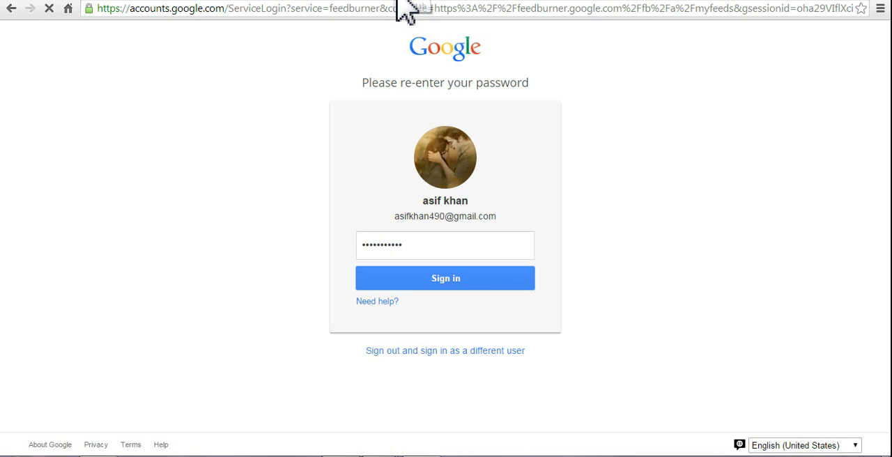
{"action": "left_click", "coordinate": [445, 278]}
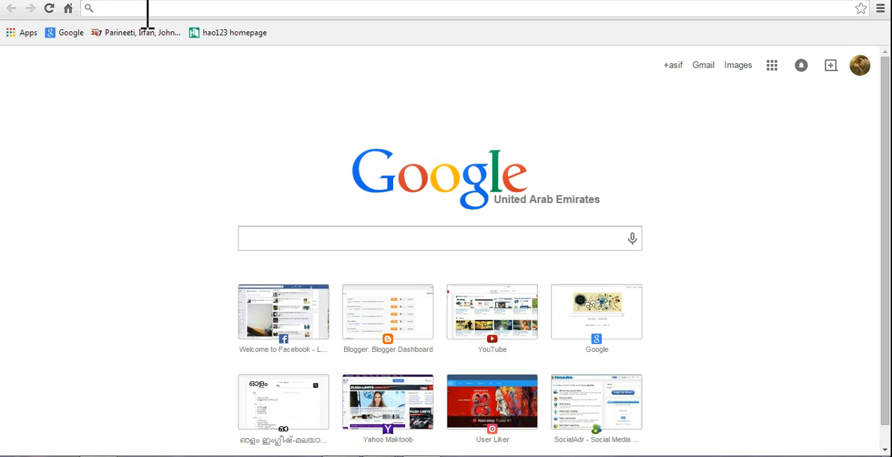
Step: Type blogger.com in the new tab and decline Chrome's save-password offer
{"action": "type", "text": "blogger.com"}
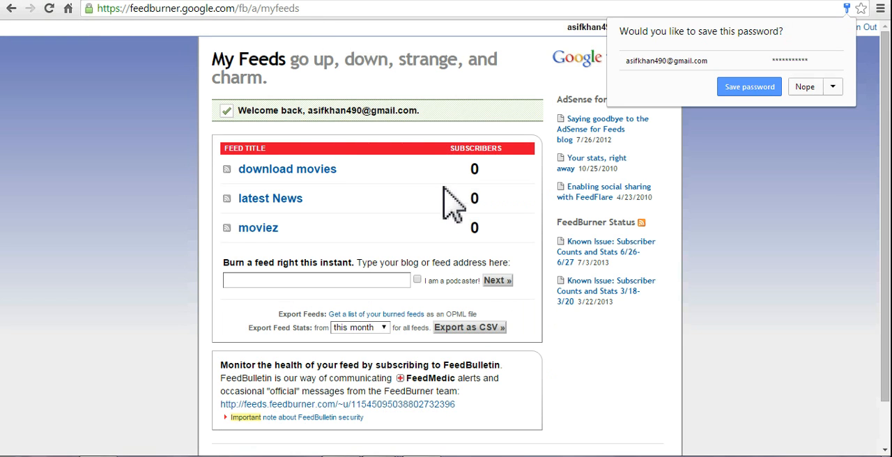
{"action": "mouse_move", "coordinate": [279, 101]}
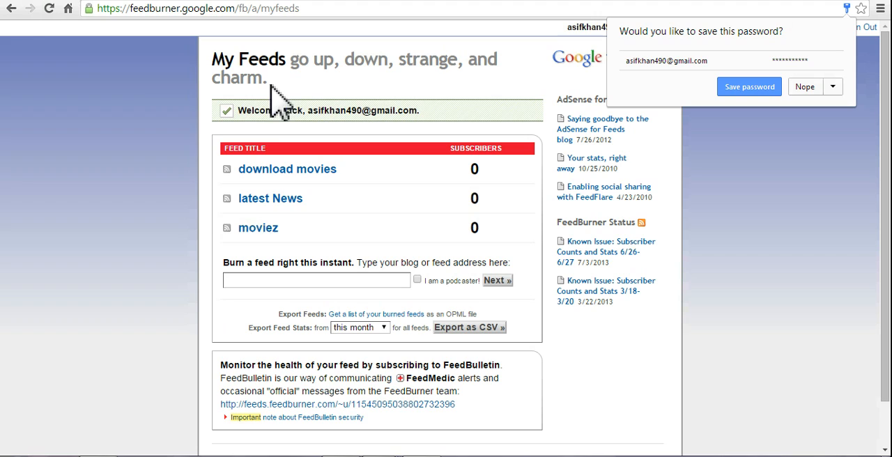
{"action": "mouse_move", "coordinate": [822, 105]}
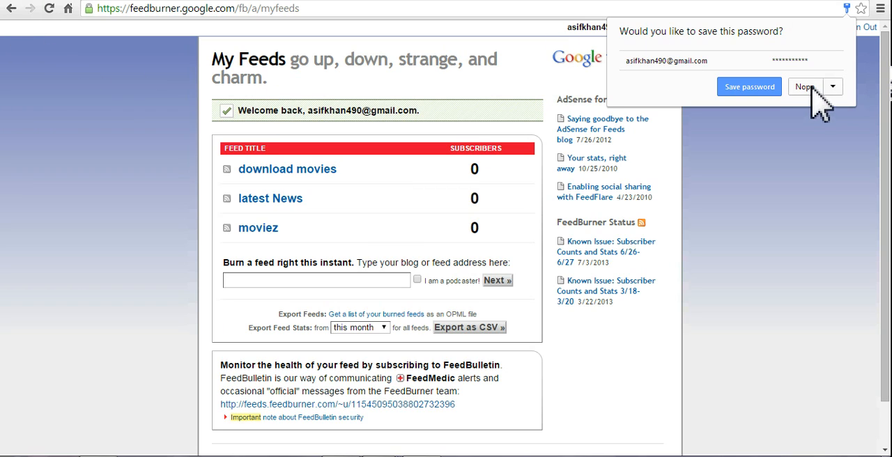
{"action": "left_click", "coordinate": [805, 86]}
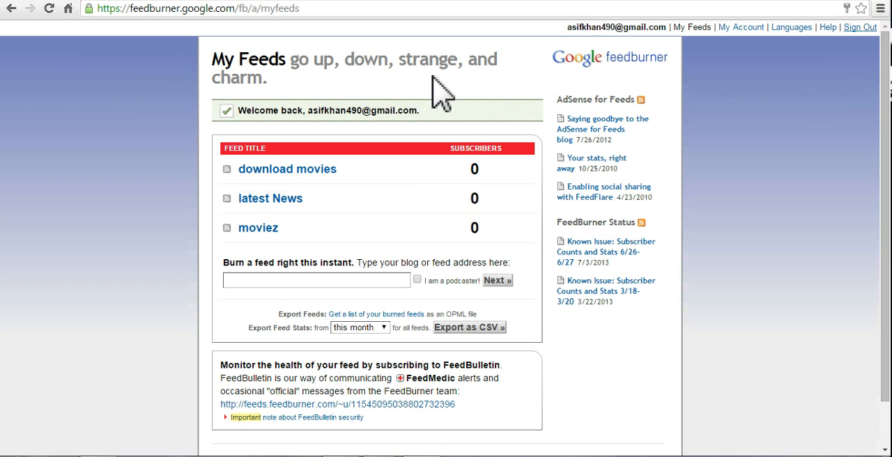
{"action": "mouse_move", "coordinate": [264, 174]}
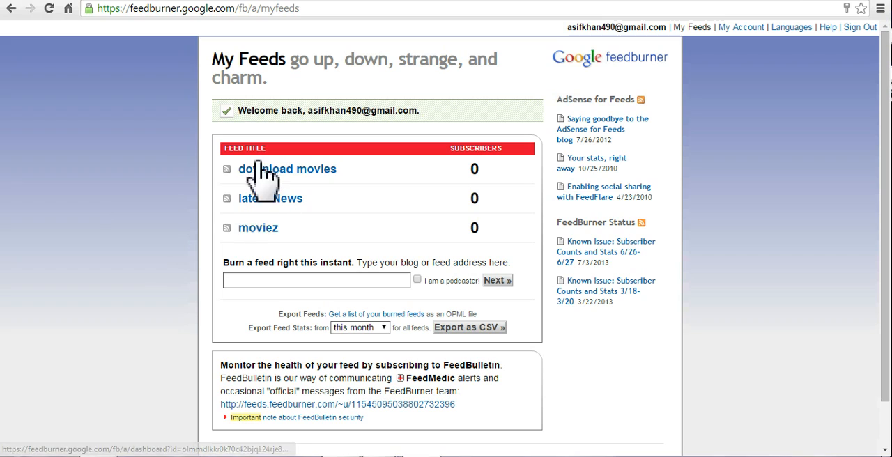
{"action": "mouse_move", "coordinate": [253, 279]}
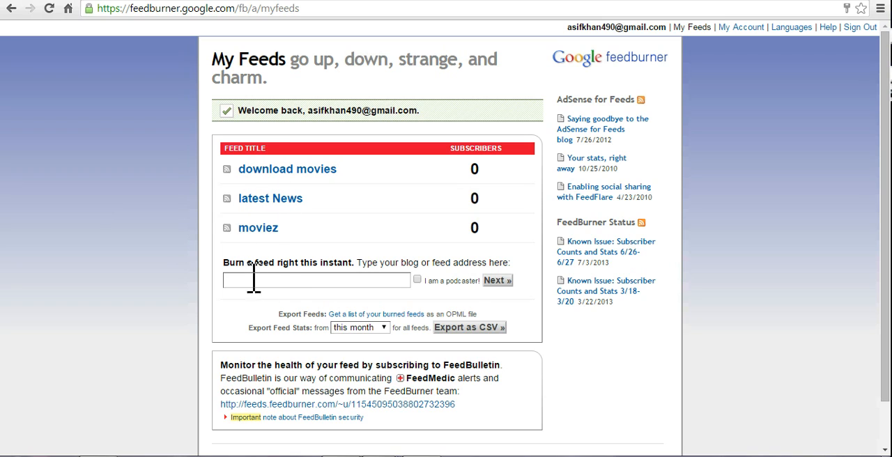
{"action": "mouse_move", "coordinate": [299, 286]}
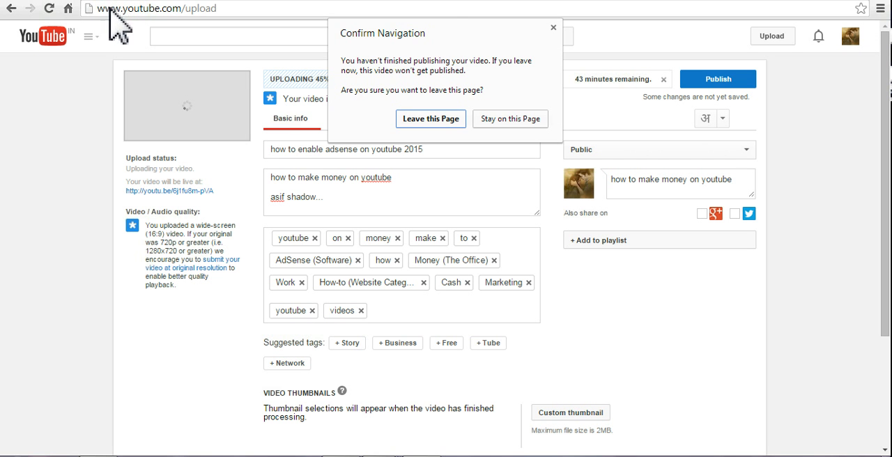
{"action": "mouse_move", "coordinate": [572, 52]}
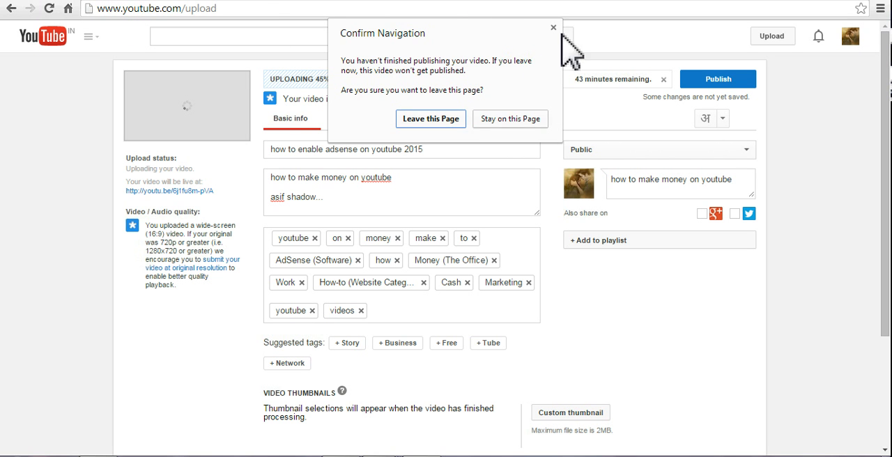
Step: Dismiss YouTube's Confirm Navigation warning and return to FeedBurner's My Feeds page
{"action": "left_click", "coordinate": [430, 118]}
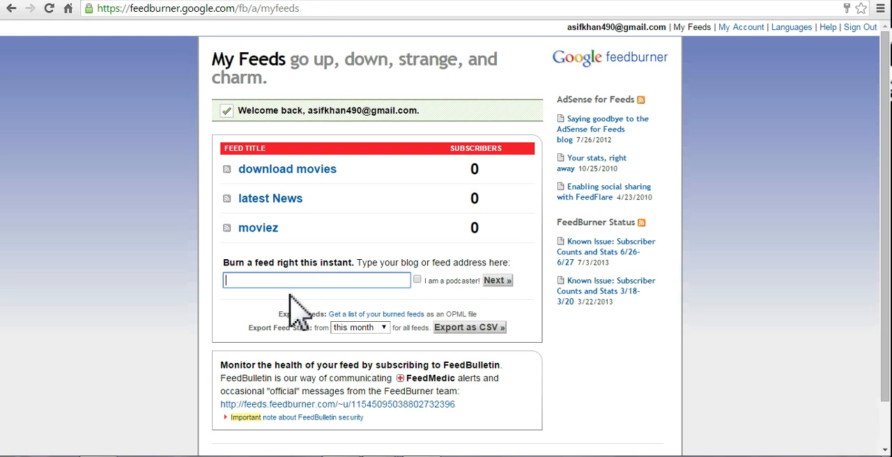
{"action": "right_click", "coordinate": [315, 279]}
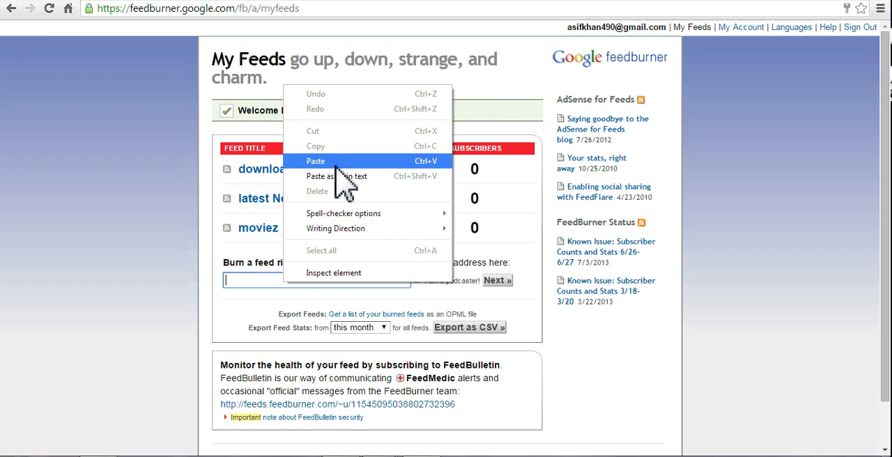
{"action": "left_click", "coordinate": [315, 161]}
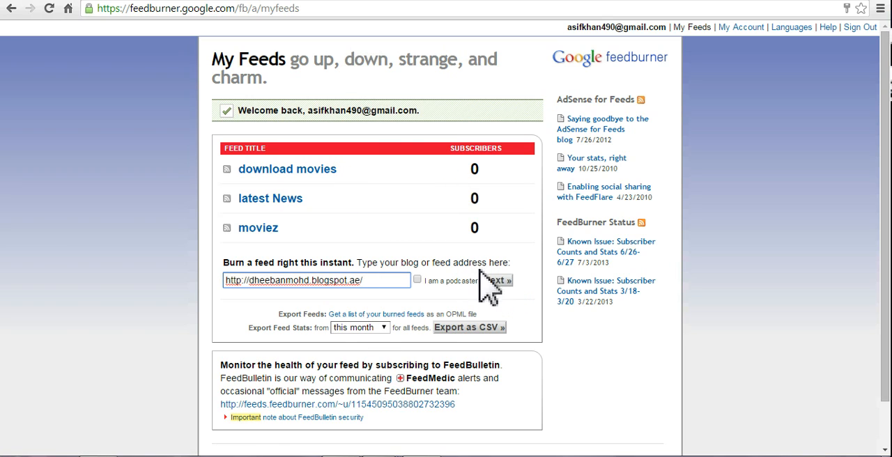
{"action": "mouse_move", "coordinate": [505, 299]}
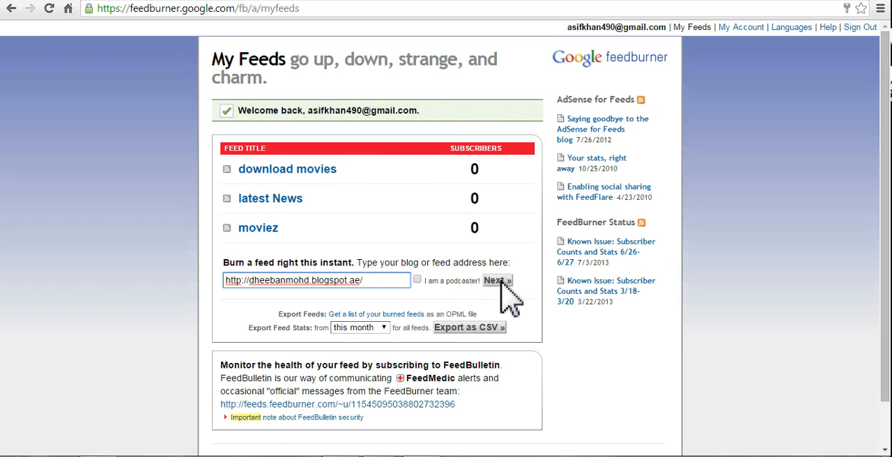
{"action": "left_click", "coordinate": [496, 280]}
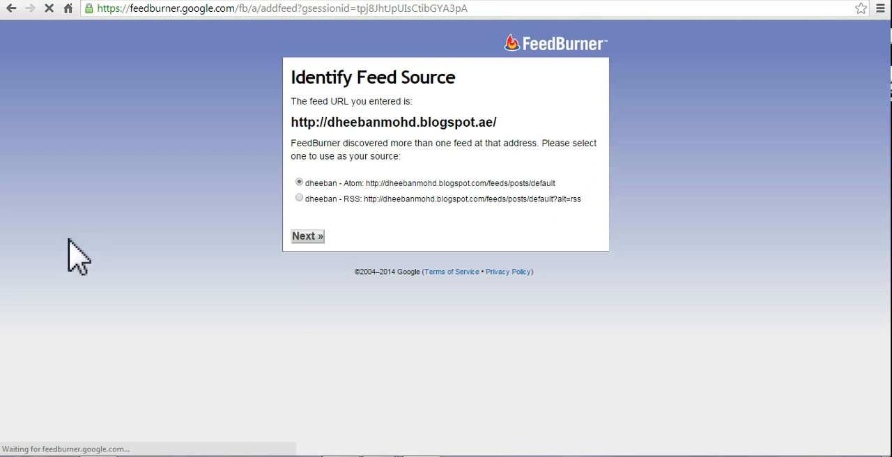
{"action": "mouse_move", "coordinate": [554, 203]}
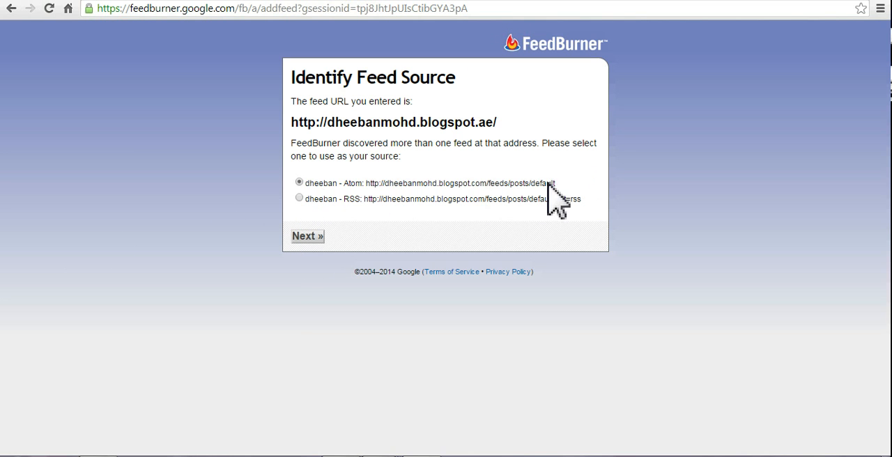
{"action": "mouse_move", "coordinate": [588, 199]}
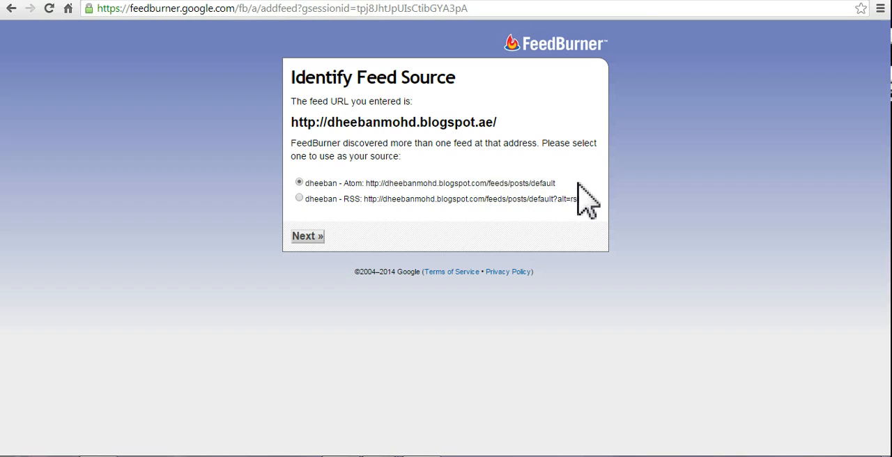
{"action": "mouse_move", "coordinate": [588, 219]}
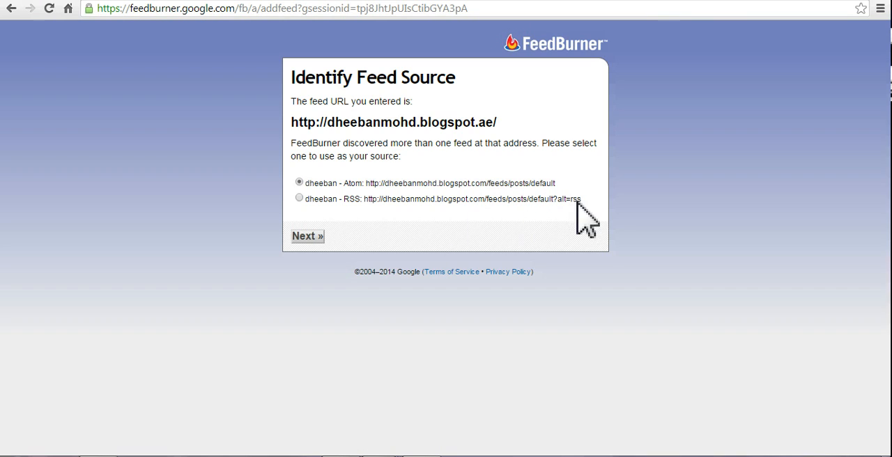
{"action": "mouse_move", "coordinate": [592, 223]}
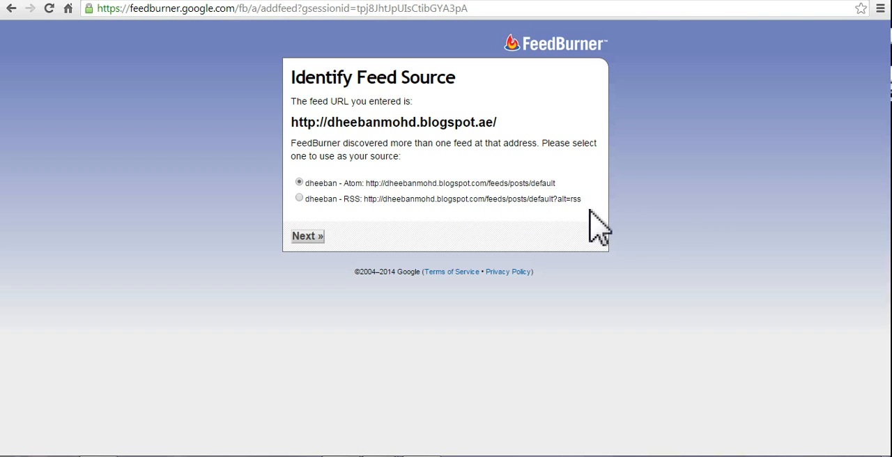
{"action": "mouse_move", "coordinate": [307, 216]}
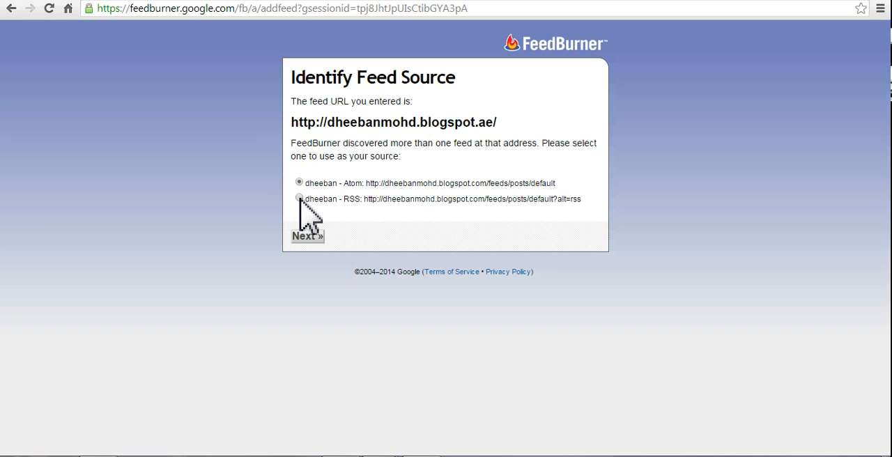
Step: Pick the RSS source and create feed 'dheeban' at feeds.feedburner.com/Dheeban
{"action": "left_click", "coordinate": [299, 198]}
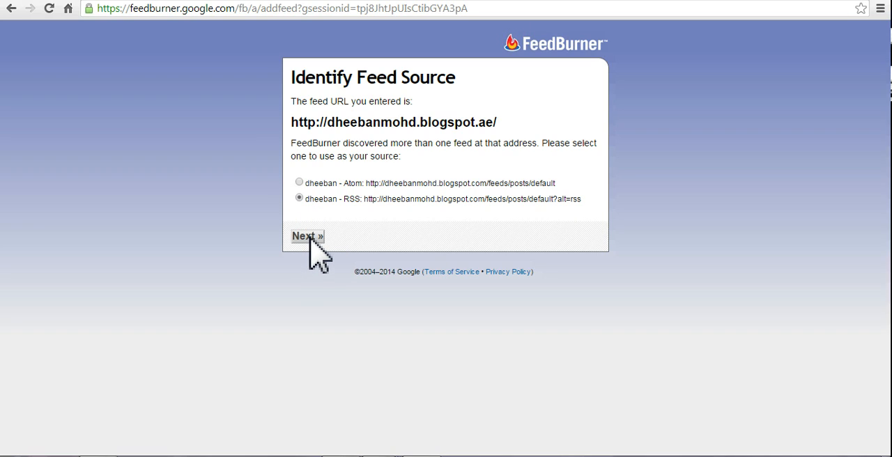
{"action": "left_click", "coordinate": [307, 235]}
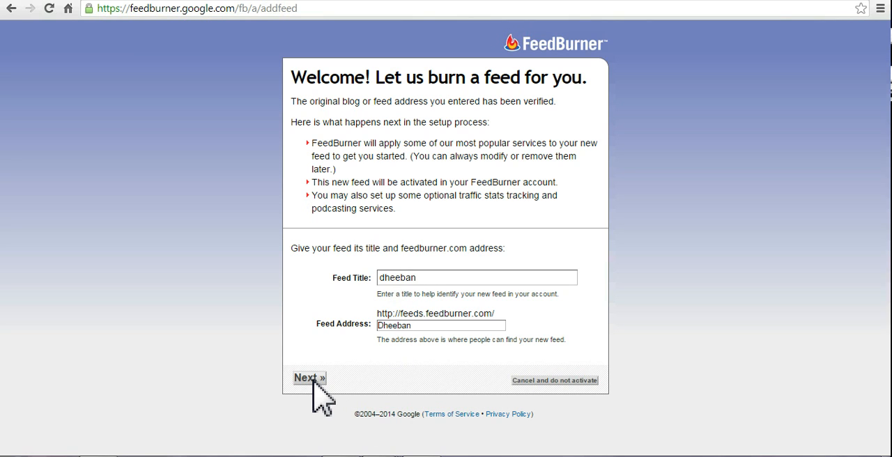
{"action": "left_click", "coordinate": [309, 377]}
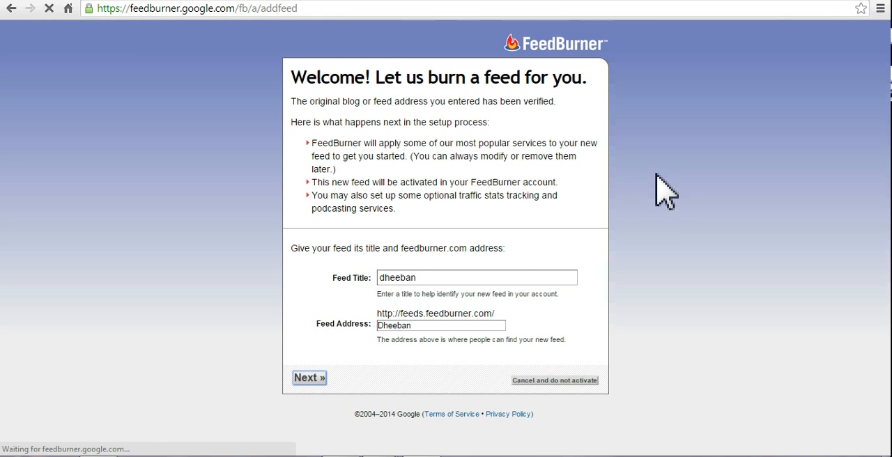
{"action": "left_click", "coordinate": [309, 377]}
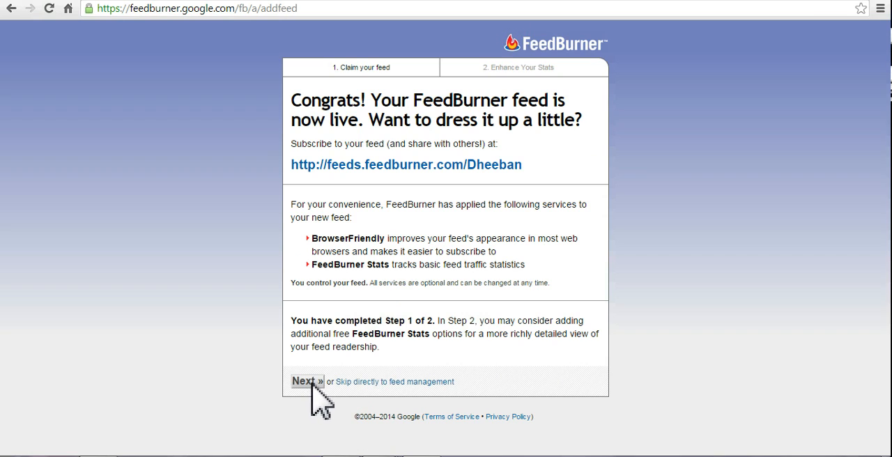
Step: Enable clickthrough tracking and item views and reach stats, then finish feed setup
{"action": "left_click", "coordinate": [307, 381]}
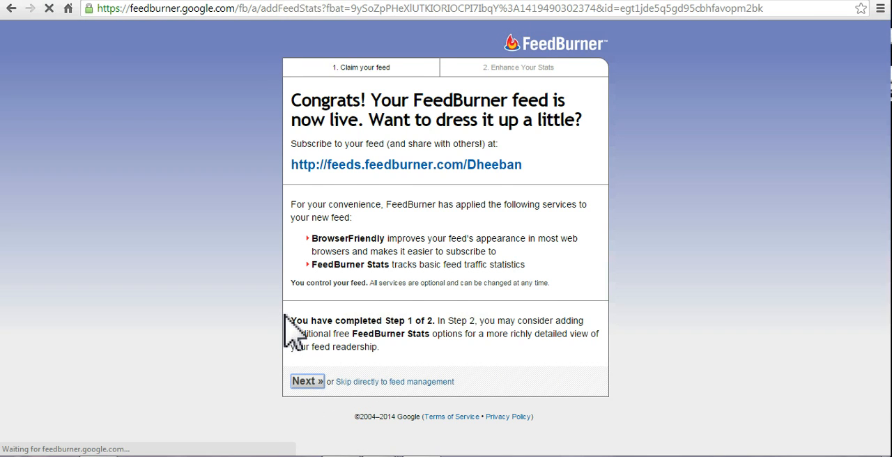
{"action": "left_click", "coordinate": [306, 382]}
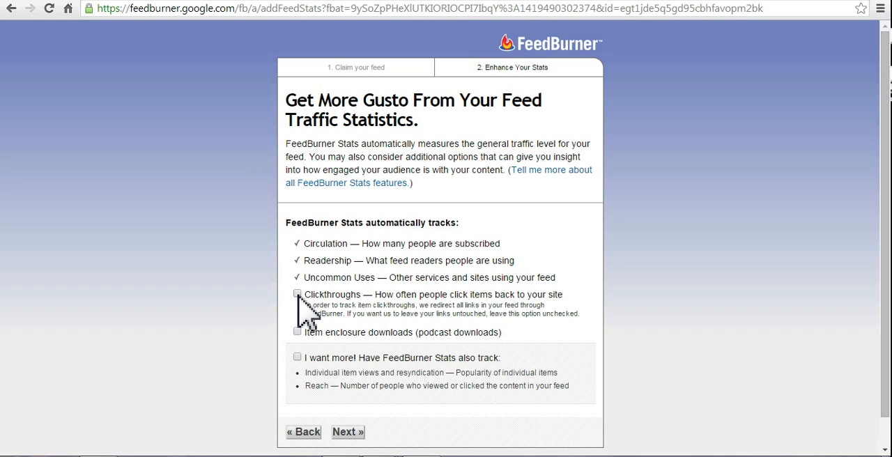
{"action": "left_click", "coordinate": [298, 293]}
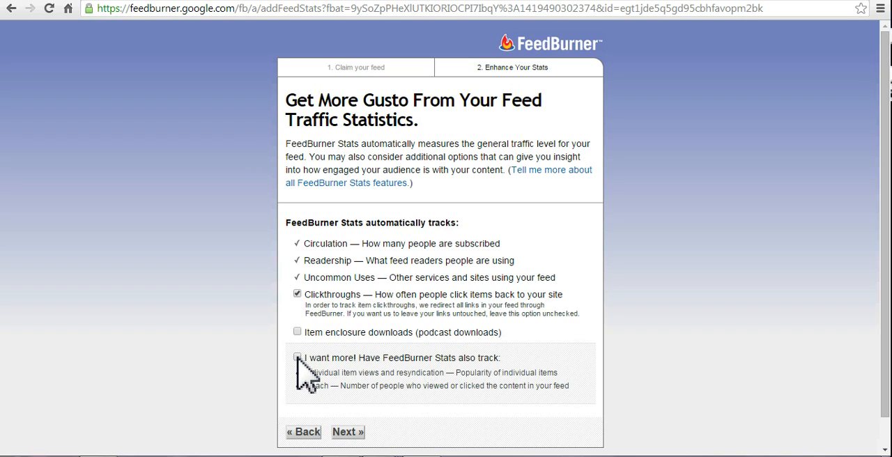
{"action": "left_click", "coordinate": [297, 357]}
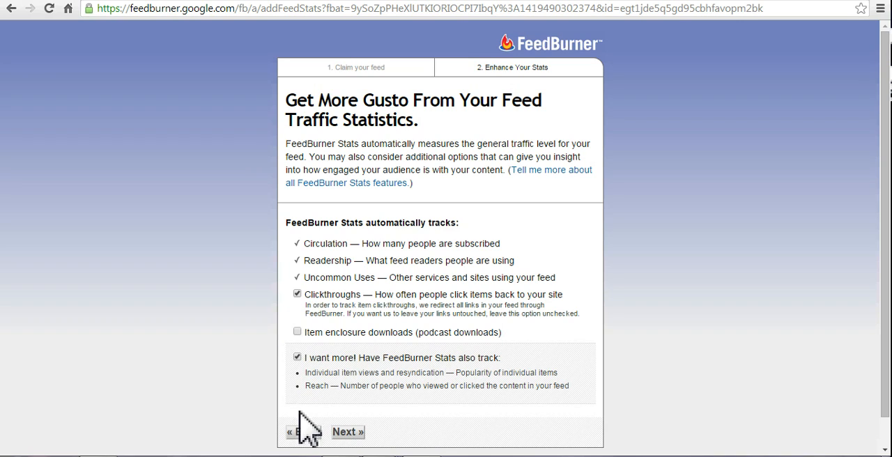
{"action": "left_click", "coordinate": [348, 432]}
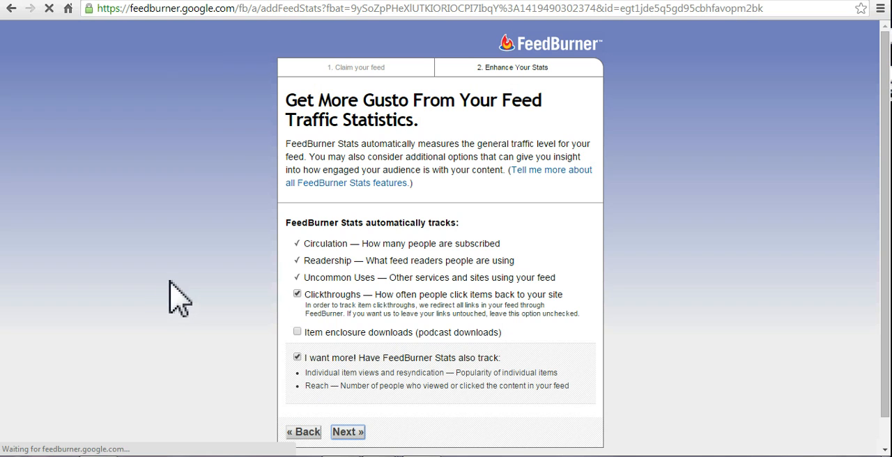
{"action": "left_click", "coordinate": [347, 431]}
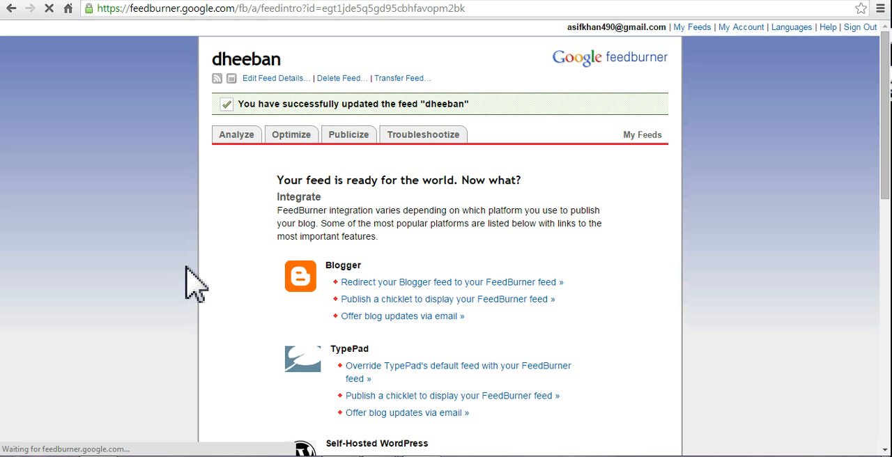
{"action": "scroll", "scroll_direction": "down", "scroll_amount": 3}
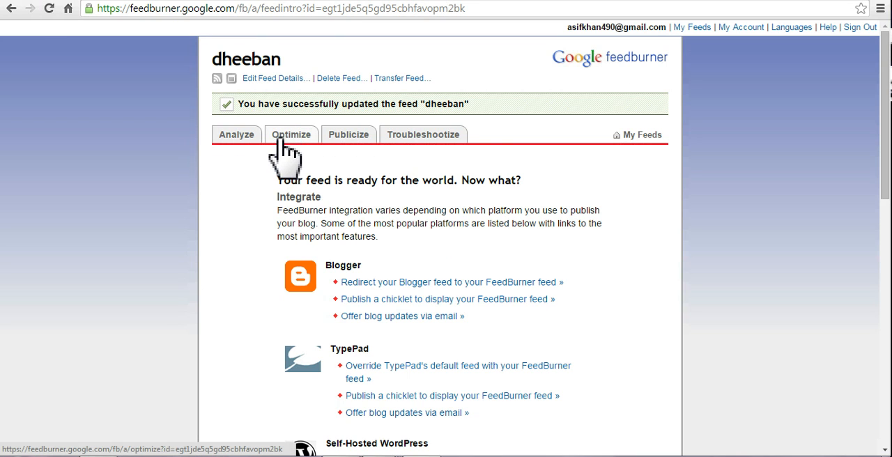
{"action": "mouse_move", "coordinate": [296, 146]}
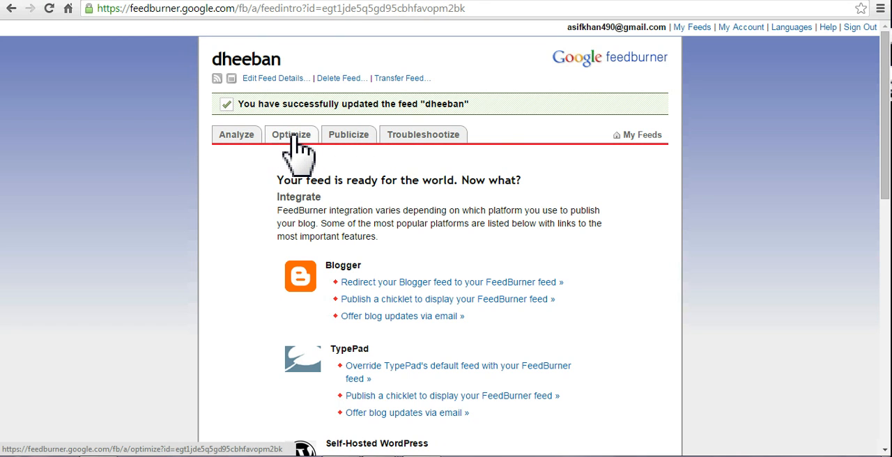
Step: Activate SmartFeed under the Optimize tab for the dheeban feed
{"action": "left_click", "coordinate": [291, 135]}
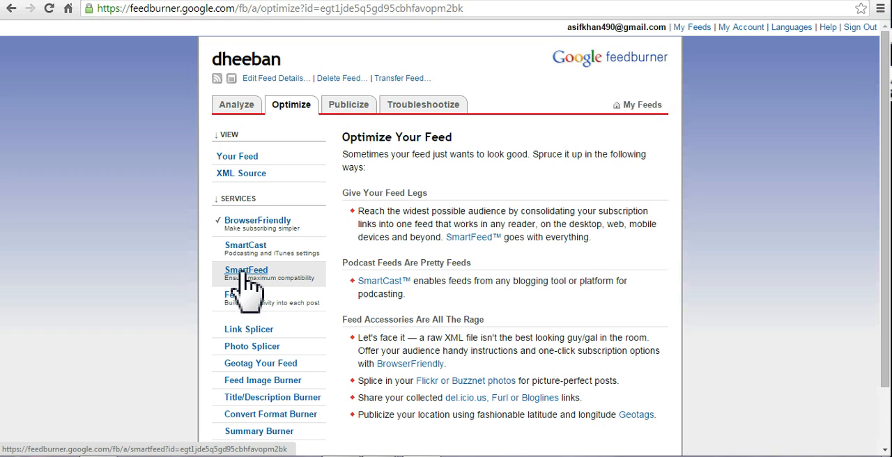
{"action": "left_click", "coordinate": [246, 270]}
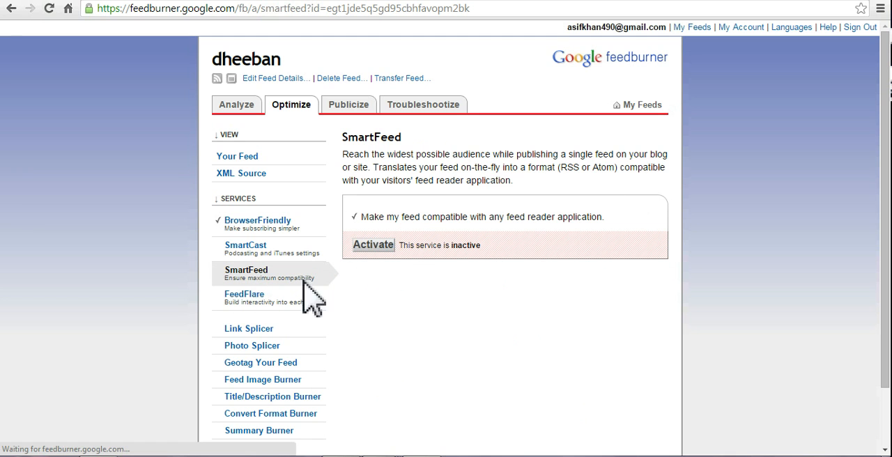
{"action": "mouse_move", "coordinate": [438, 223]}
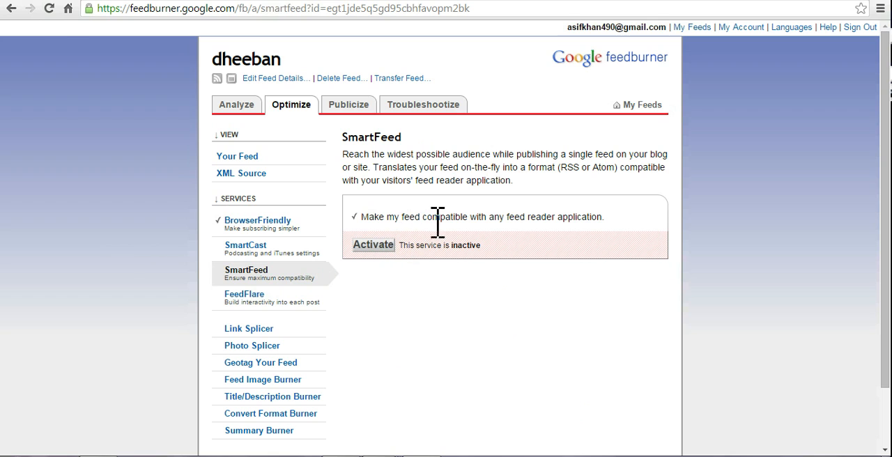
{"action": "mouse_move", "coordinate": [391, 265]}
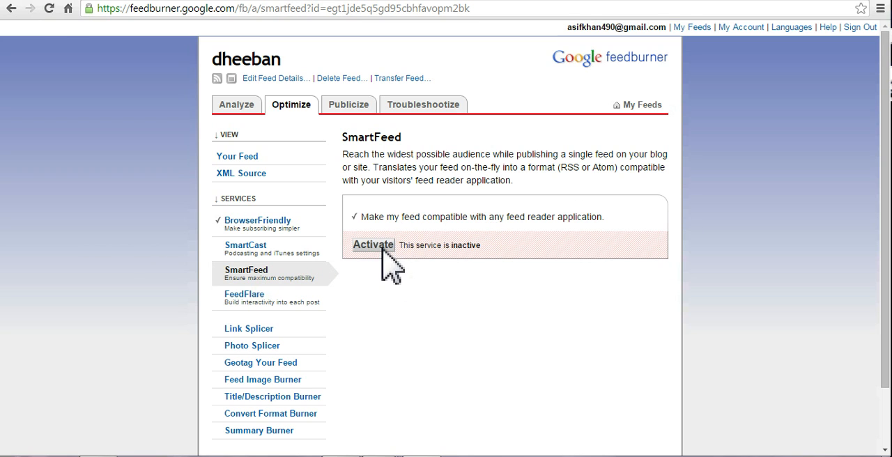
{"action": "left_click", "coordinate": [373, 244]}
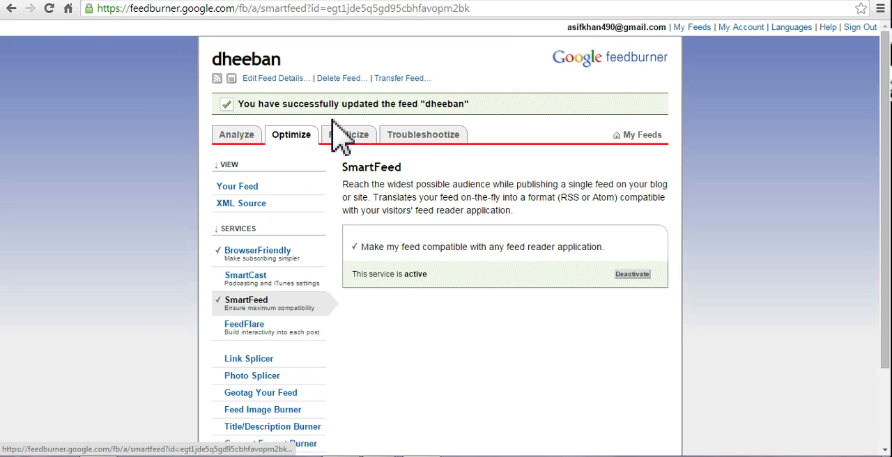
Step: Activate PingShot under the Publicize tab for the dheeban feed
{"action": "left_click", "coordinate": [349, 134]}
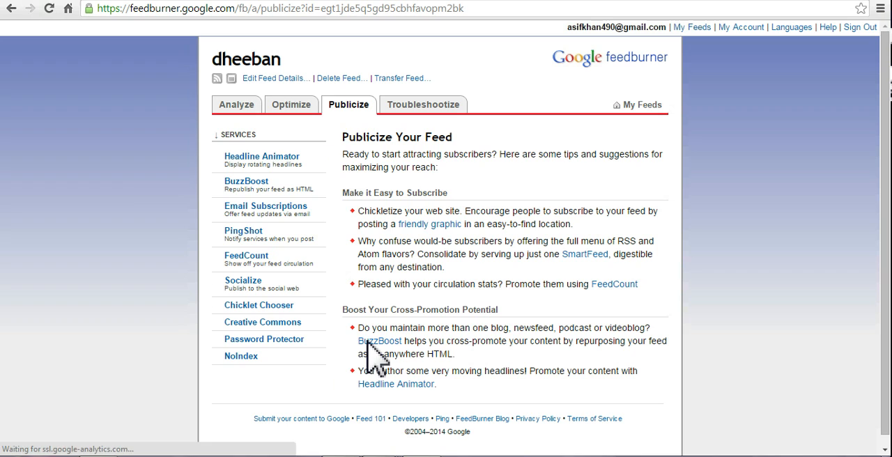
{"action": "mouse_move", "coordinate": [243, 231]}
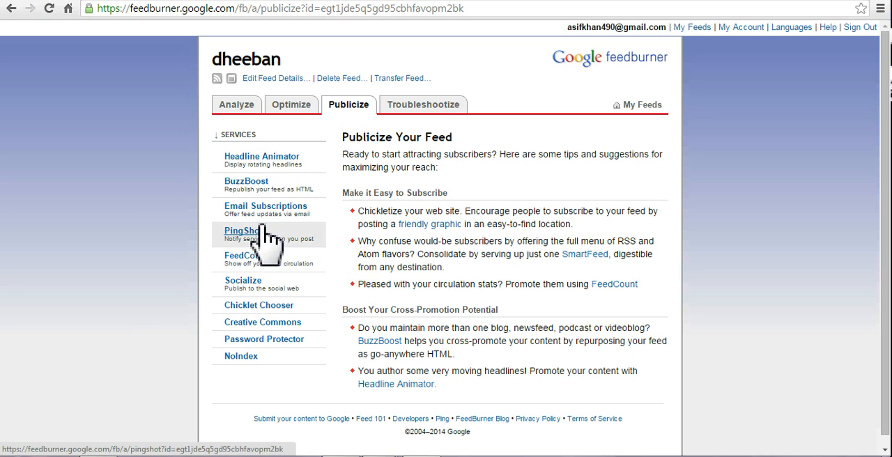
{"action": "left_click", "coordinate": [242, 231]}
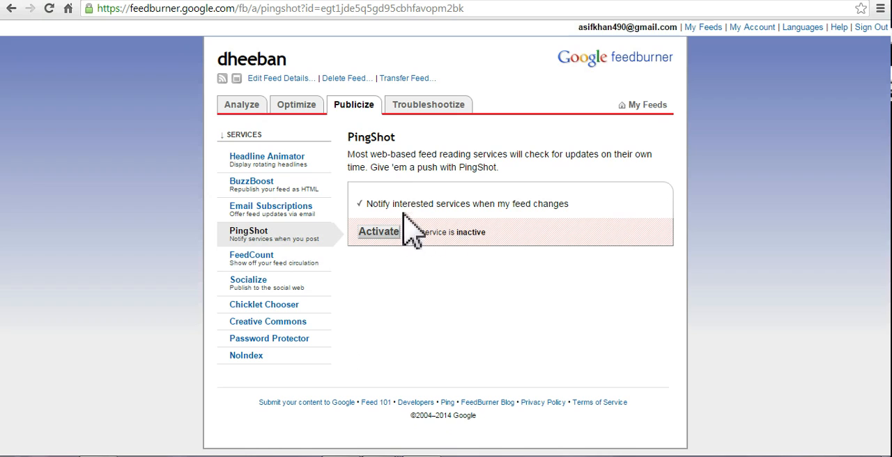
{"action": "mouse_move", "coordinate": [498, 230]}
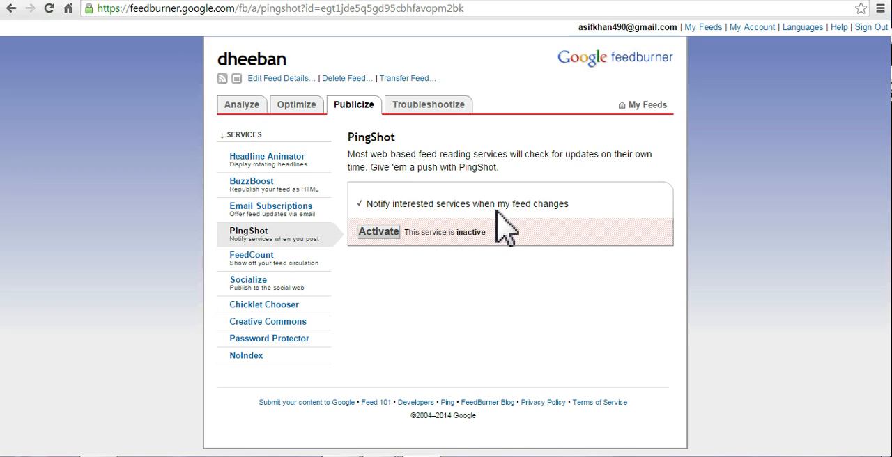
{"action": "left_click", "coordinate": [378, 232]}
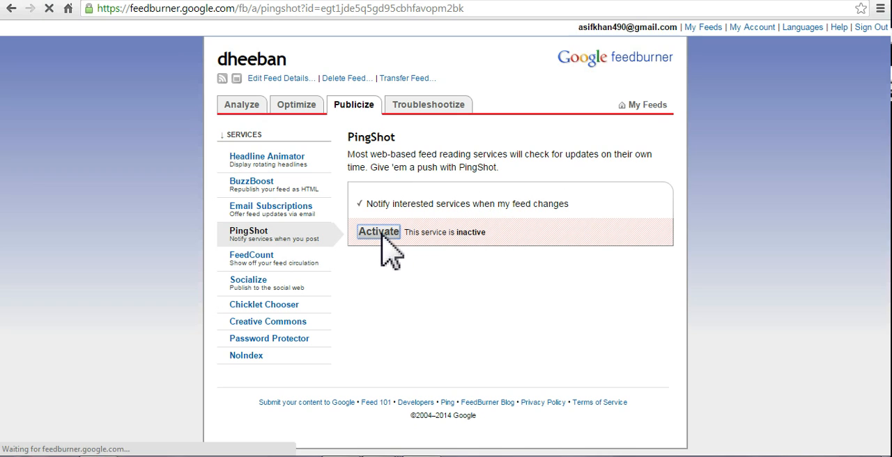
{"action": "left_click", "coordinate": [378, 231]}
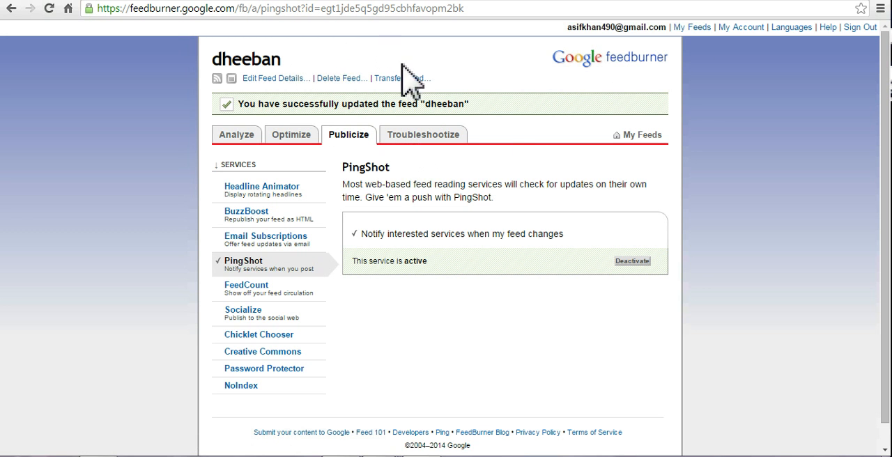
{"action": "mouse_move", "coordinate": [348, 240]}
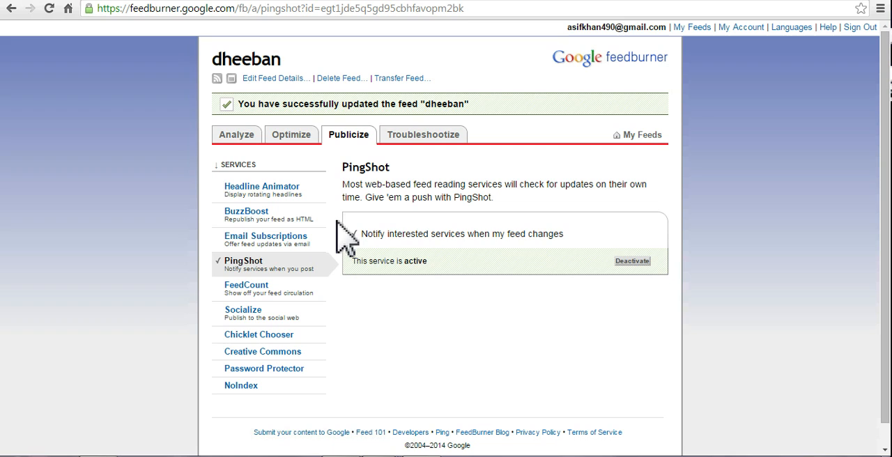
{"action": "mouse_move", "coordinate": [310, 293]}
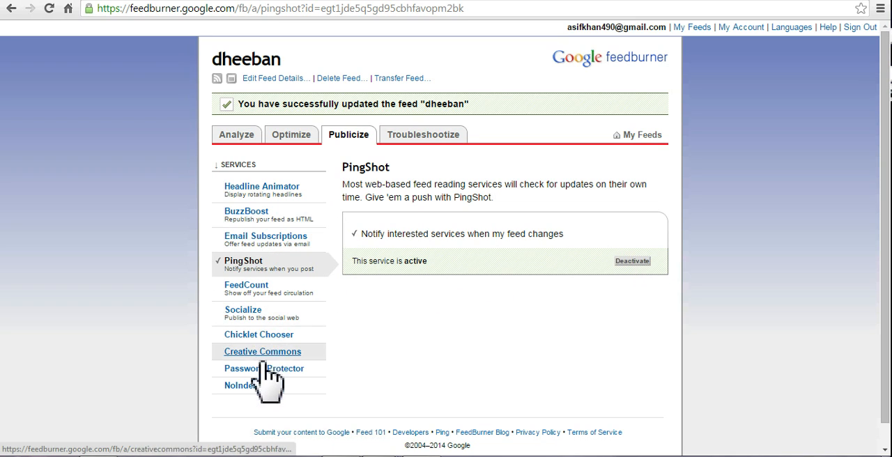
Step: Activate the Socialize service for the dheeban feed, posting to the linked Twitter account
{"action": "left_click", "coordinate": [243, 309]}
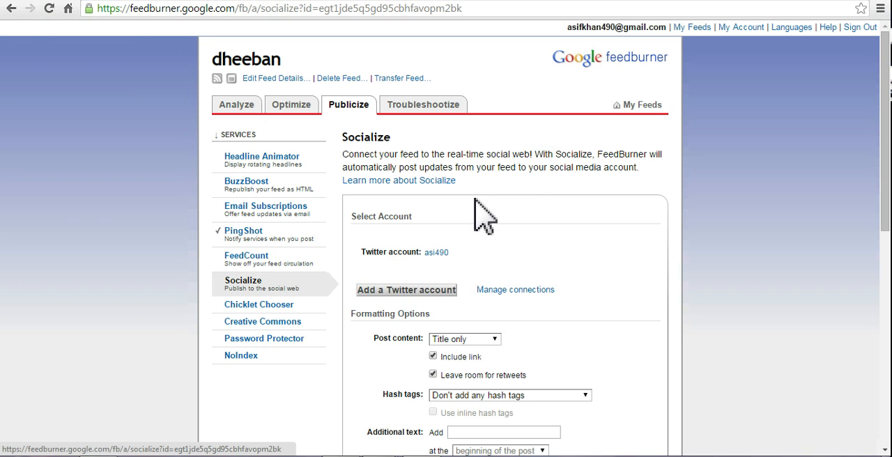
{"action": "scroll", "scroll_direction": "down", "scroll_amount": 3}
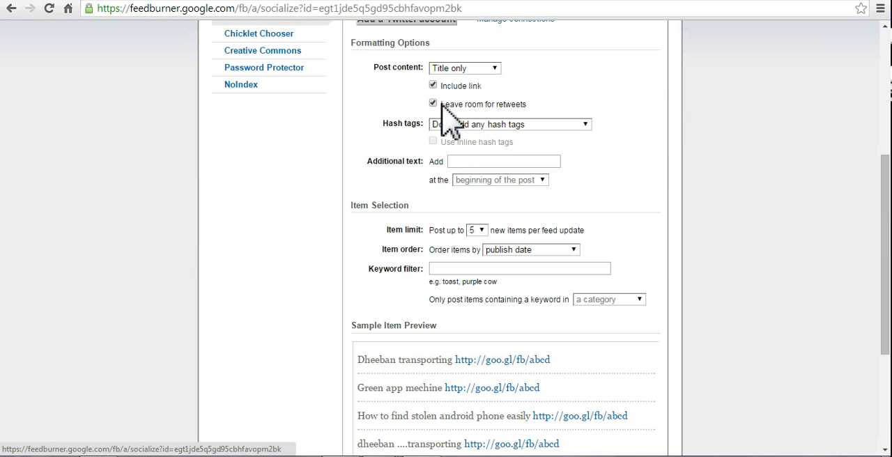
{"action": "scroll", "scroll_direction": "down", "scroll_amount": 3}
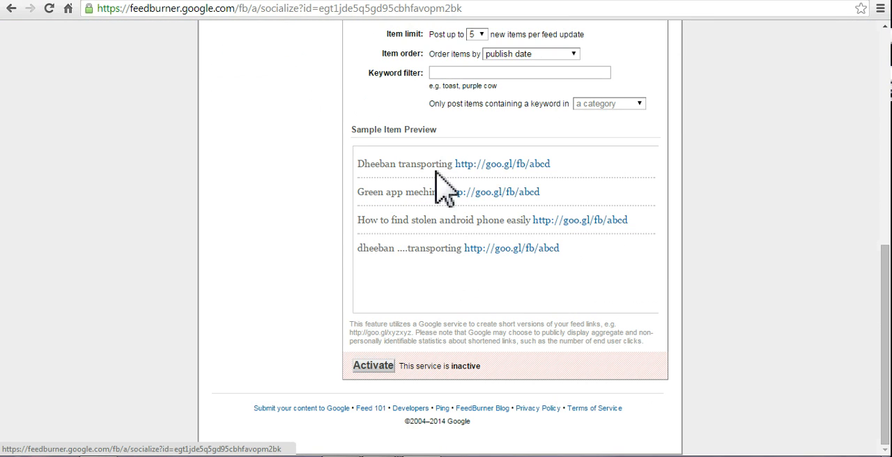
{"action": "left_click", "coordinate": [373, 365]}
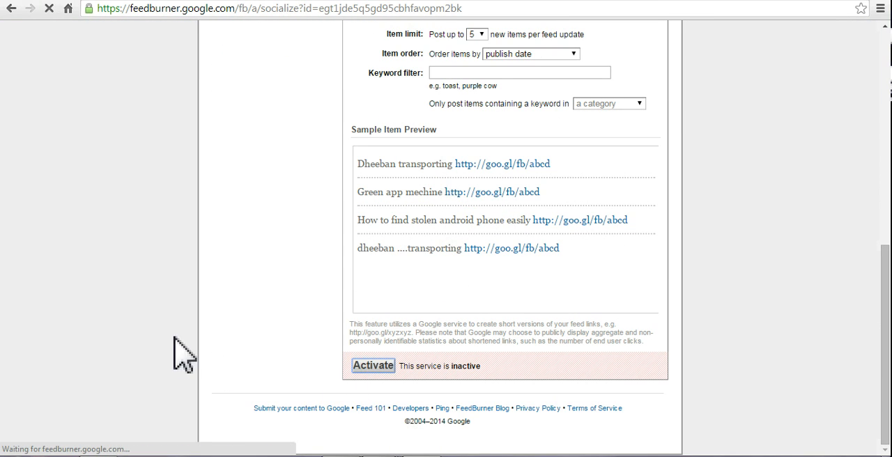
{"action": "left_click", "coordinate": [372, 365]}
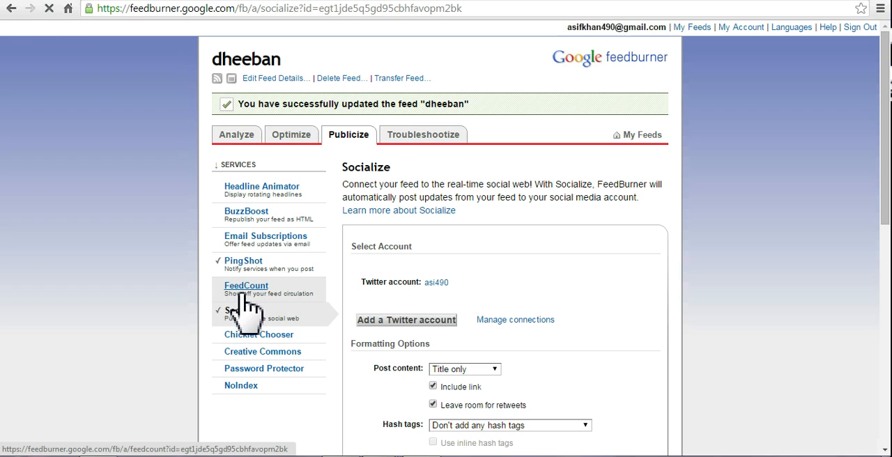
{"action": "mouse_move", "coordinate": [265, 240]}
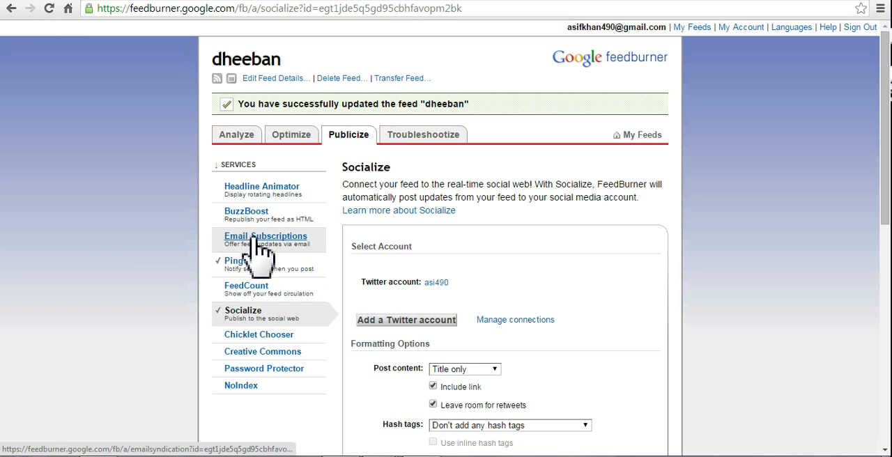
Step: Activate the Email Subscriptions service for the dheeban feed under Publicize
{"action": "left_click", "coordinate": [265, 236]}
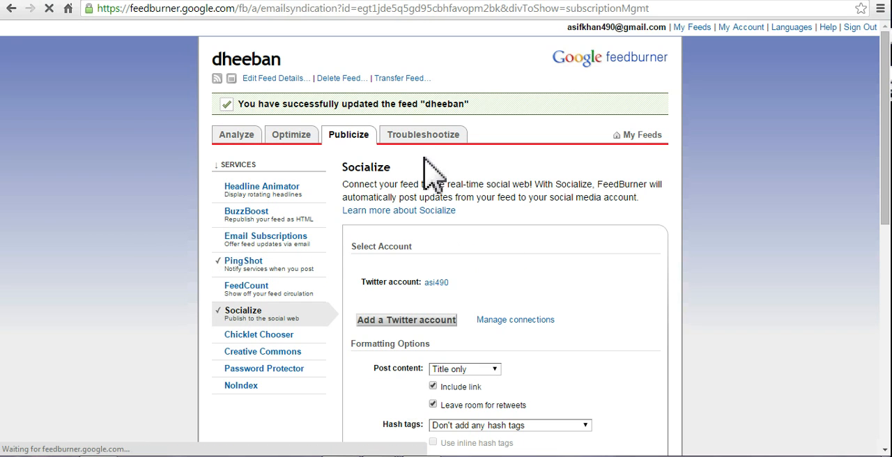
{"action": "left_click", "coordinate": [266, 239]}
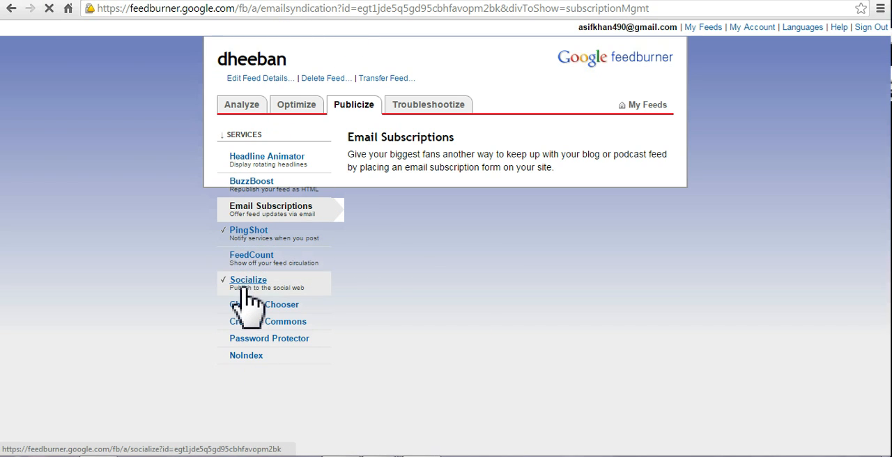
{"action": "left_click", "coordinate": [271, 205]}
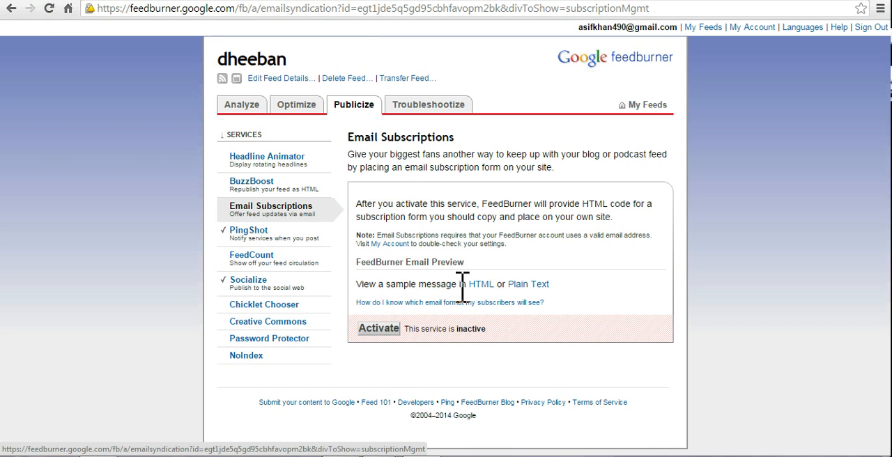
{"action": "left_click", "coordinate": [379, 328]}
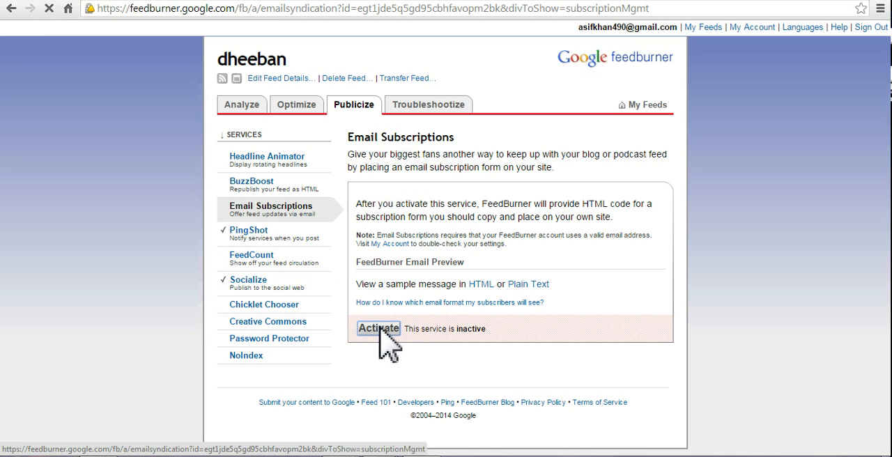
{"action": "left_click", "coordinate": [378, 329]}
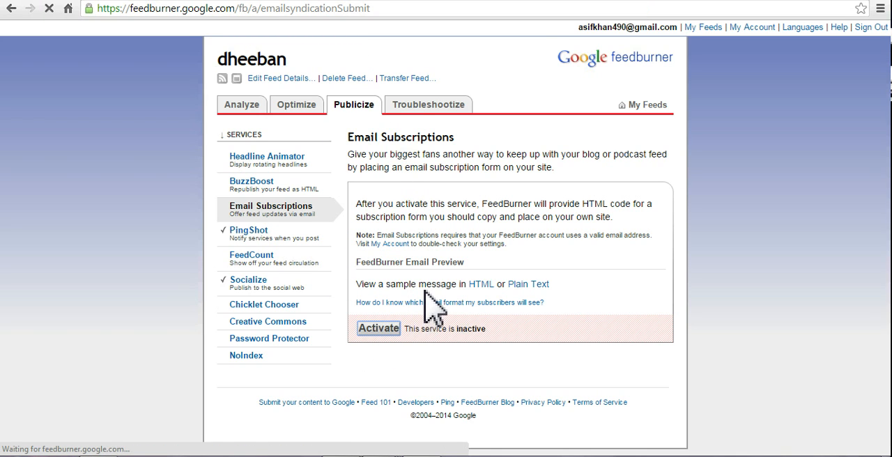
{"action": "left_click", "coordinate": [378, 328]}
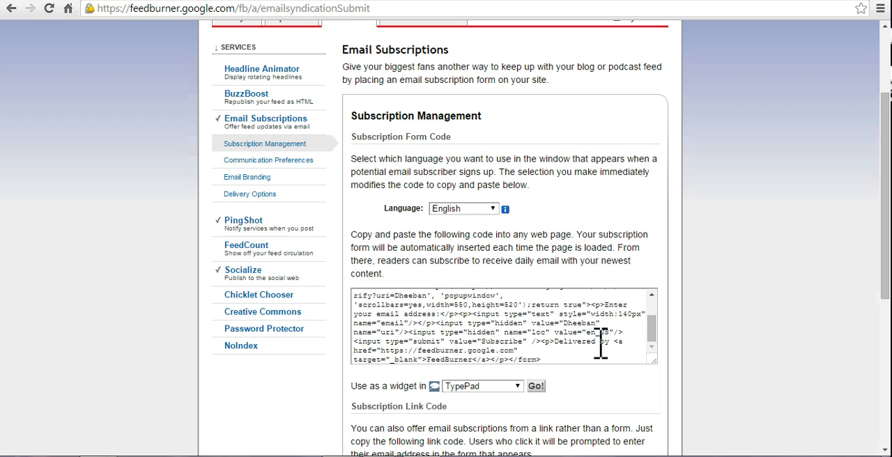
Step: Choose Blogger as the widget destination for the subscription form
{"action": "scroll", "scroll_direction": "down", "scroll_amount": 3}
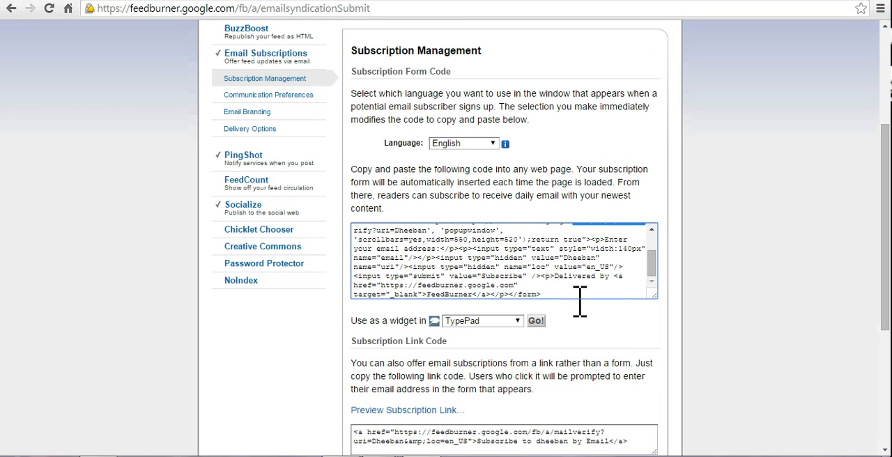
{"action": "scroll", "scroll_direction": "down", "scroll_amount": 3}
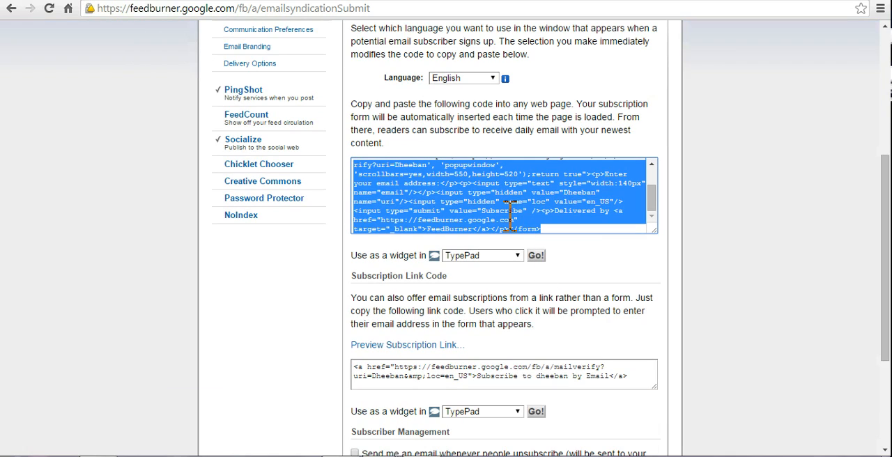
{"action": "mouse_move", "coordinate": [434, 282]}
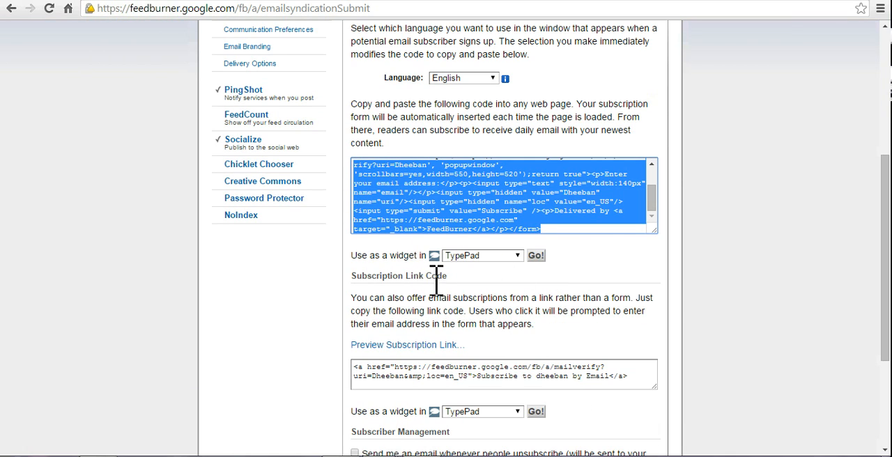
{"action": "left_click", "coordinate": [516, 255]}
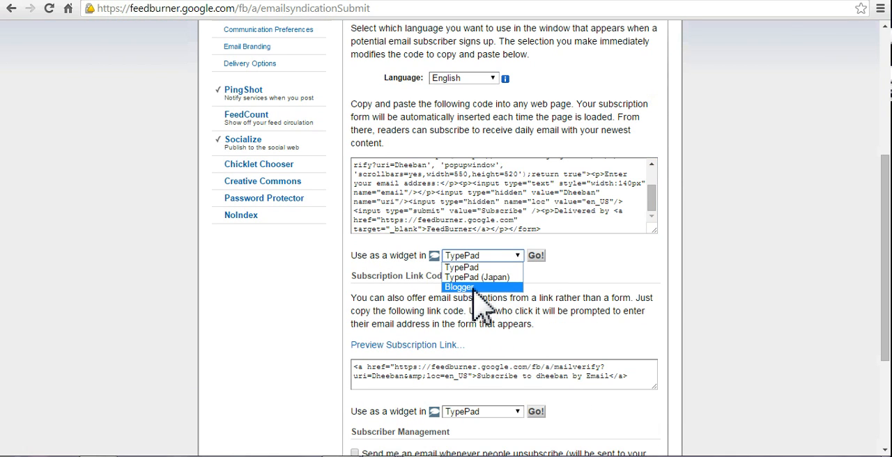
{"action": "left_click", "coordinate": [458, 287]}
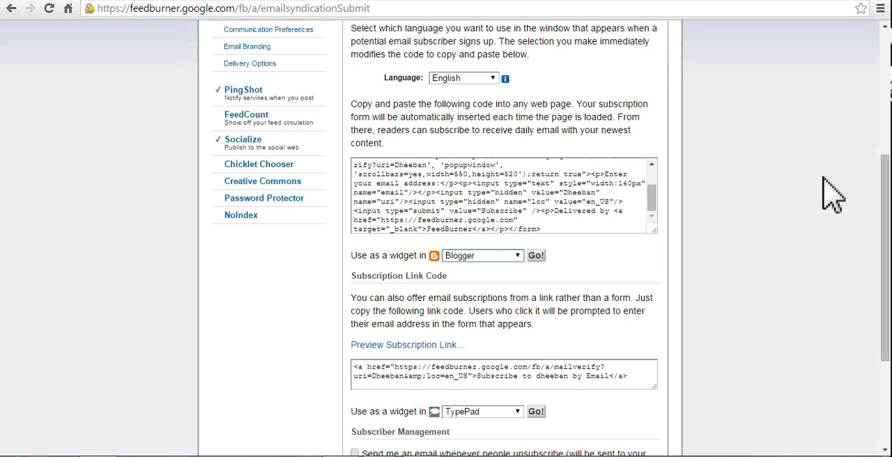
{"action": "mouse_move", "coordinate": [522, 272]}
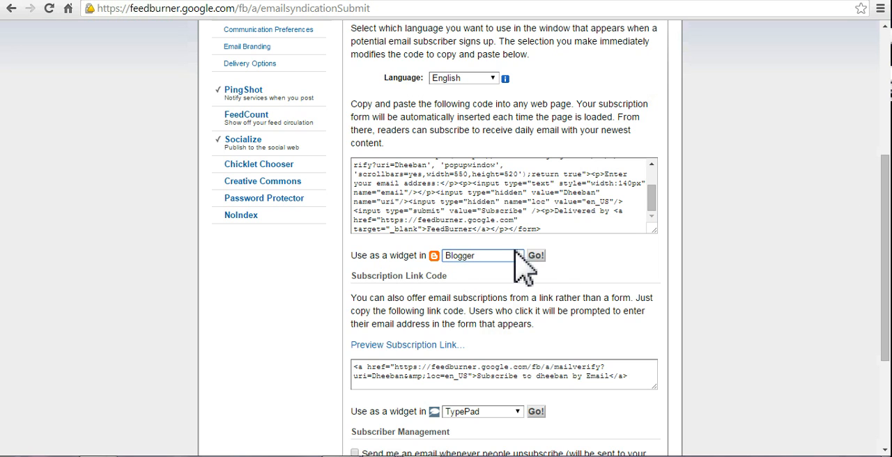
Step: Save the email subscription settings and open the dheeban blog's options in Blogger
{"action": "scroll", "scroll_direction": "down", "scroll_amount": 3}
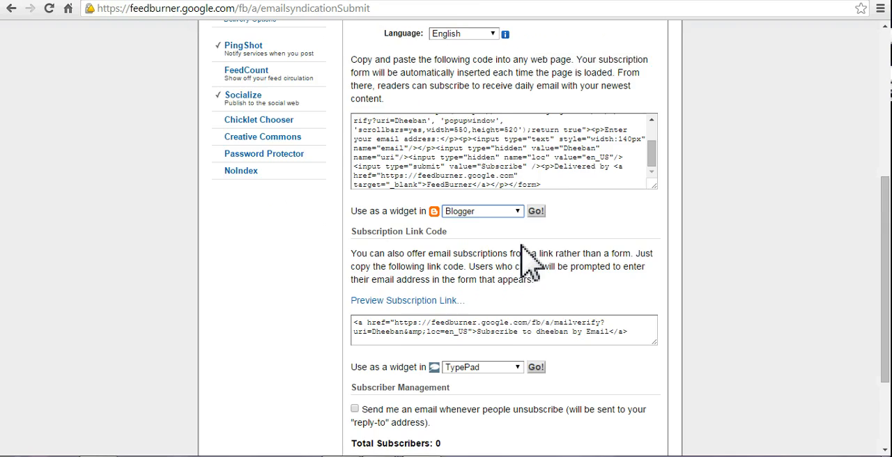
{"action": "scroll", "scroll_direction": "down", "scroll_amount": 3}
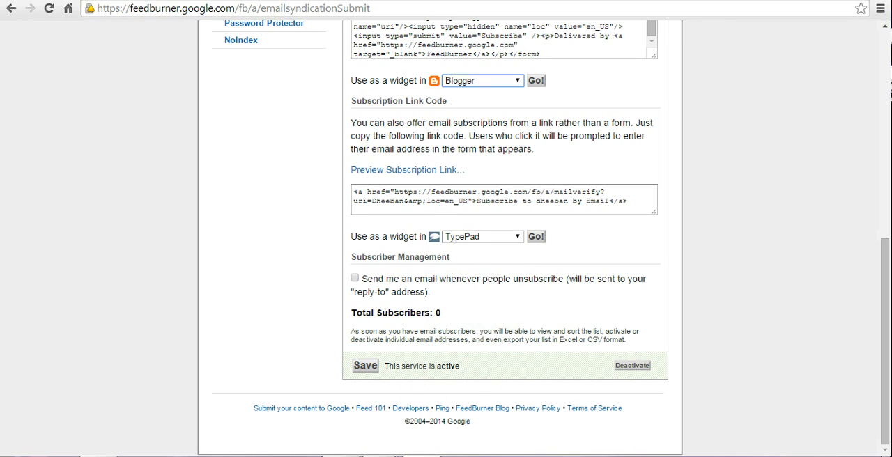
{"action": "left_click", "coordinate": [365, 366]}
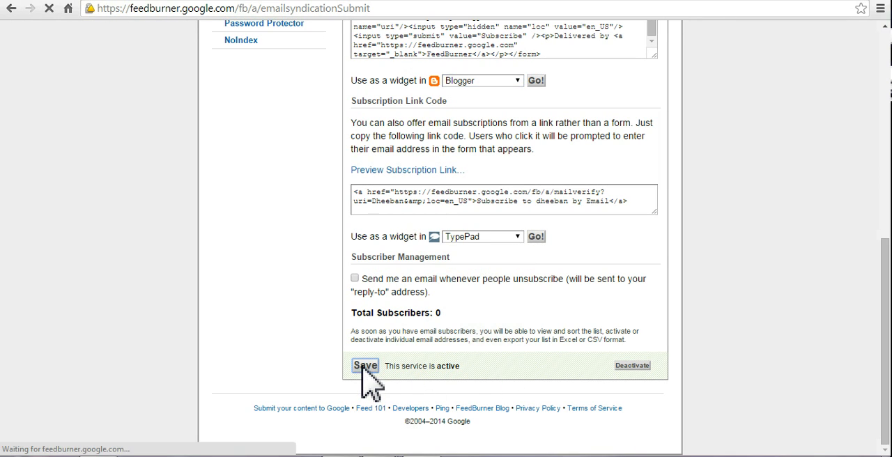
{"action": "left_click", "coordinate": [365, 366]}
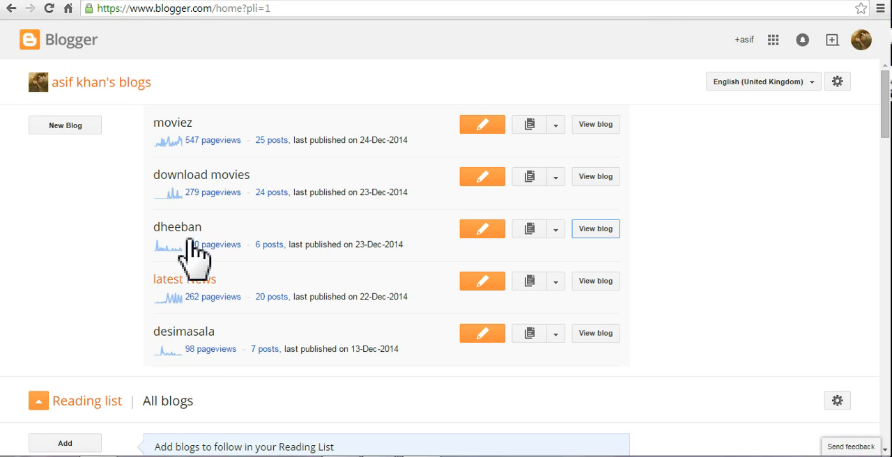
{"action": "left_click", "coordinate": [555, 228]}
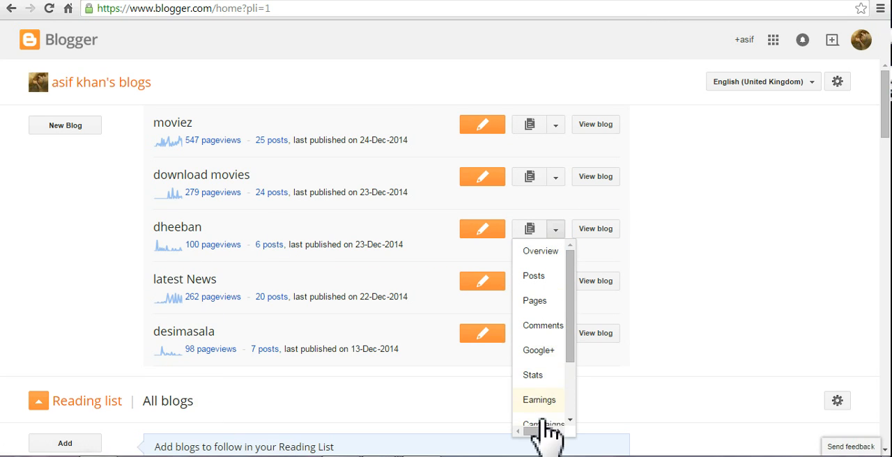
Step: Open the dheeban blog's Layout and start adding a sidebar gadget
{"action": "scroll", "scroll_direction": "down", "scroll_amount": 3}
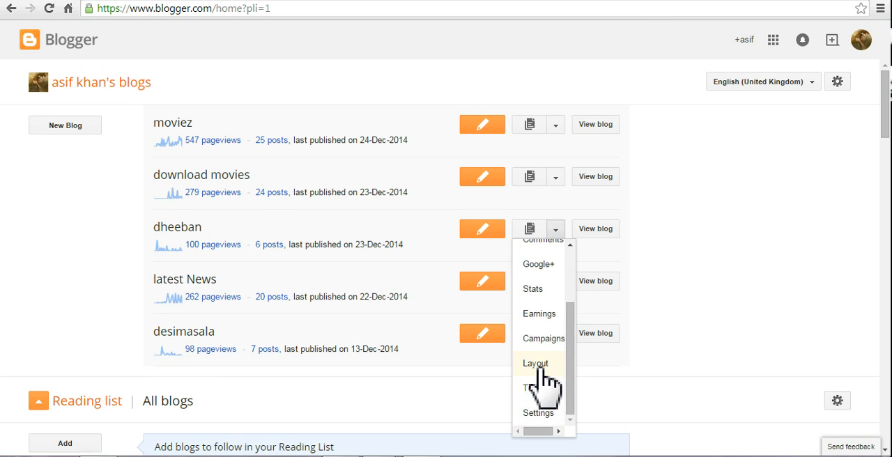
{"action": "left_click", "coordinate": [535, 363]}
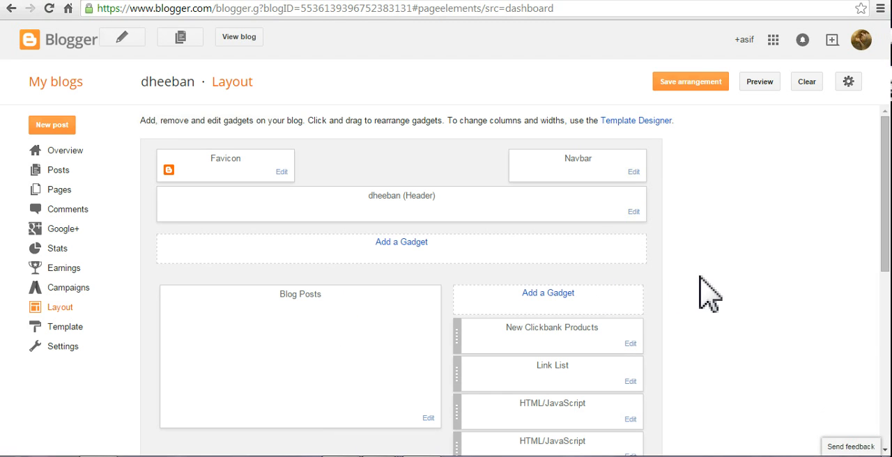
{"action": "left_click", "coordinate": [548, 292]}
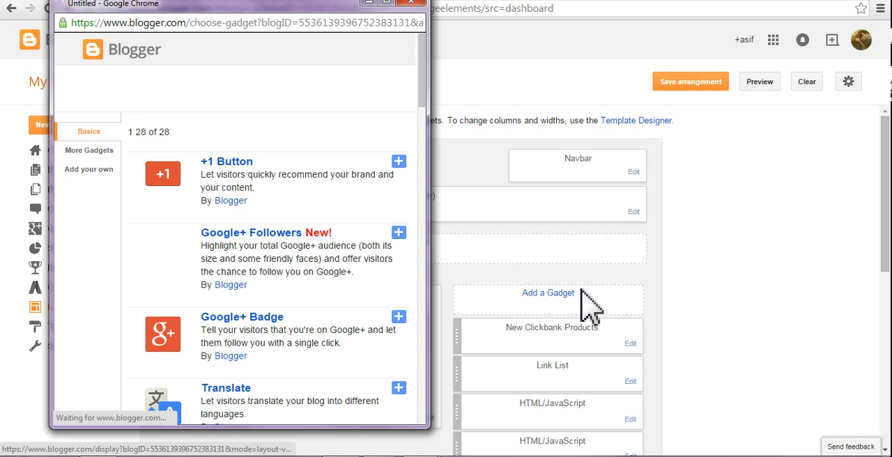
Step: Add an HTML/JavaScript gadget holding the pasted FeedBurner subscription form code and save it
{"action": "scroll", "scroll_direction": "down", "scroll_amount": 3}
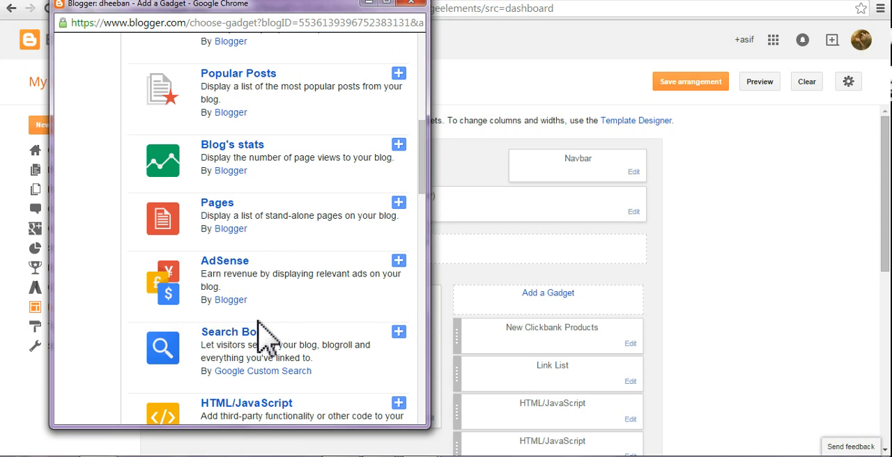
{"action": "left_click", "coordinate": [247, 403]}
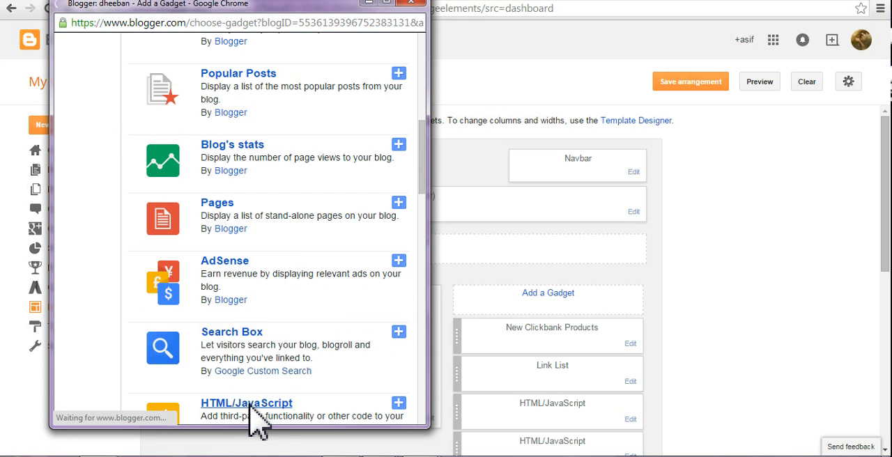
{"action": "left_click", "coordinate": [398, 402]}
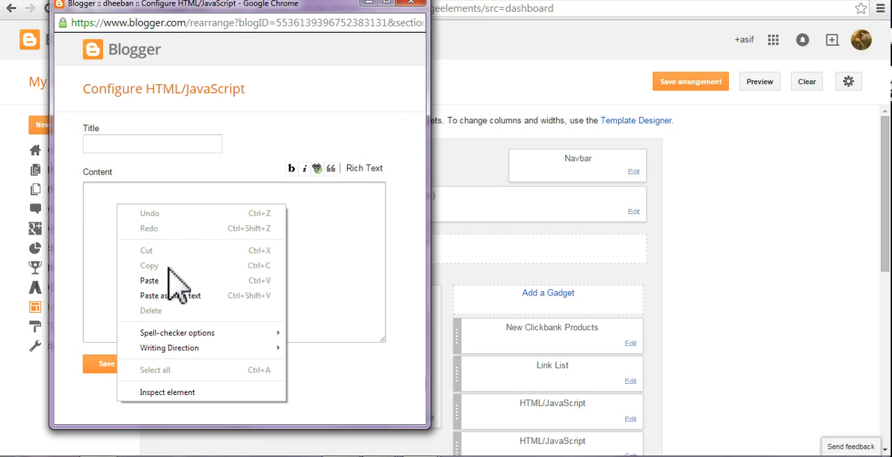
{"action": "left_click", "coordinate": [149, 280]}
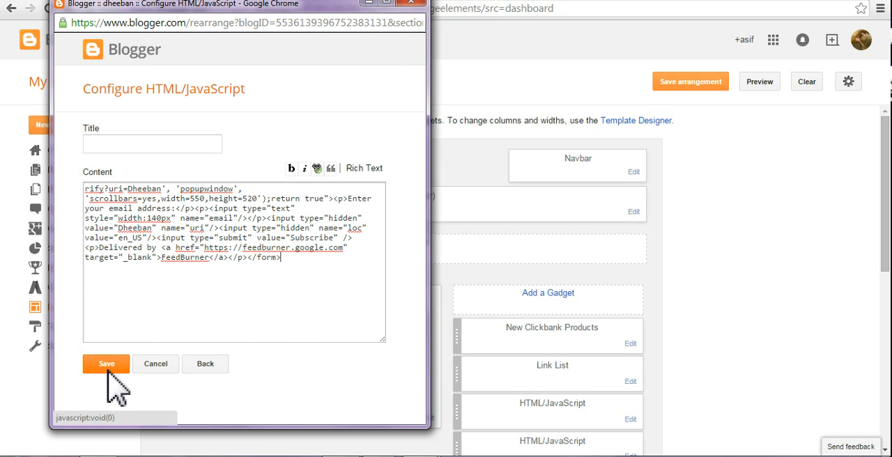
{"action": "left_click", "coordinate": [106, 364]}
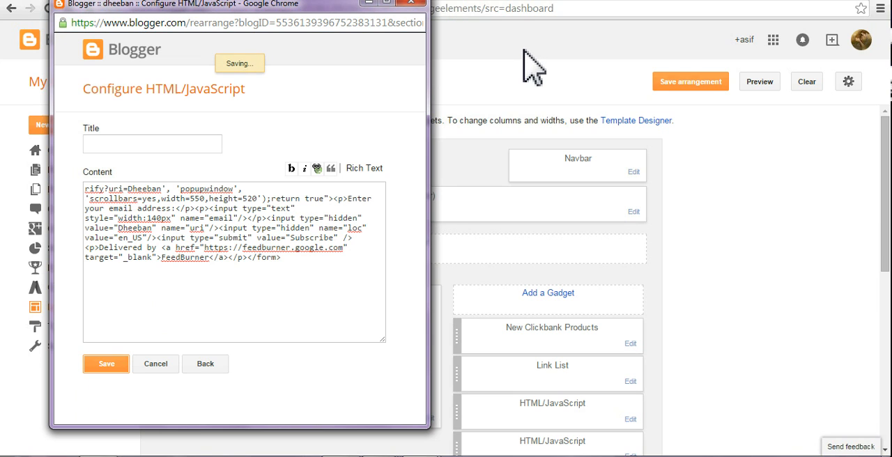
{"action": "left_click", "coordinate": [106, 363]}
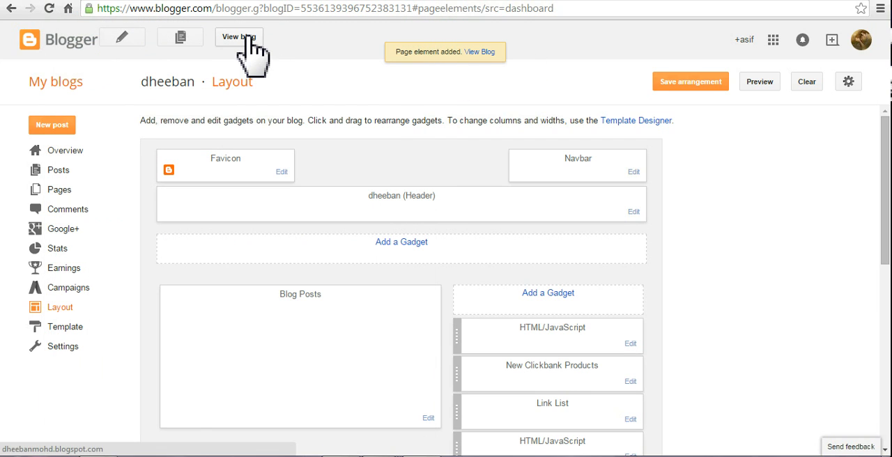
Step: Check the subscription gadget on the live blog, then return to FeedBurner's Email Subscriptions
{"action": "left_click", "coordinate": [239, 36]}
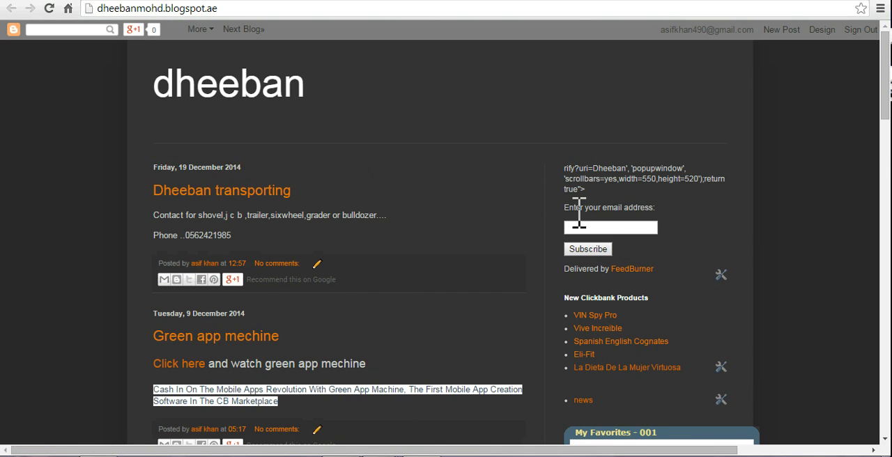
{"action": "mouse_move", "coordinate": [655, 236]}
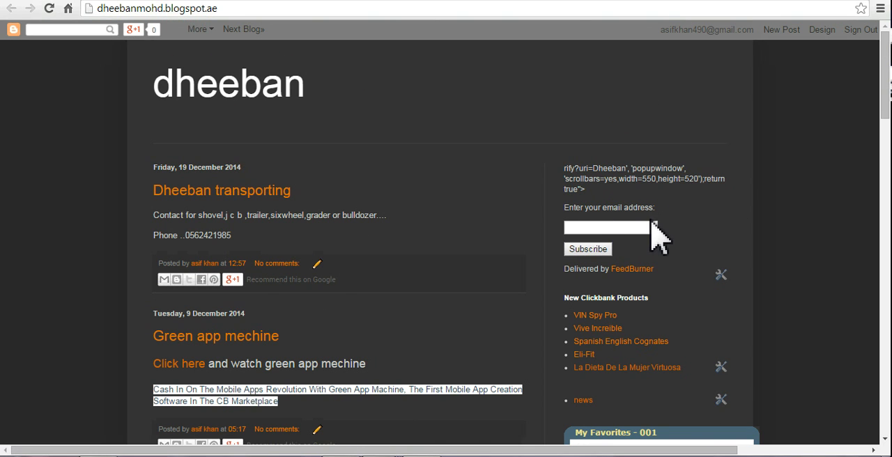
{"action": "mouse_move", "coordinate": [614, 279]}
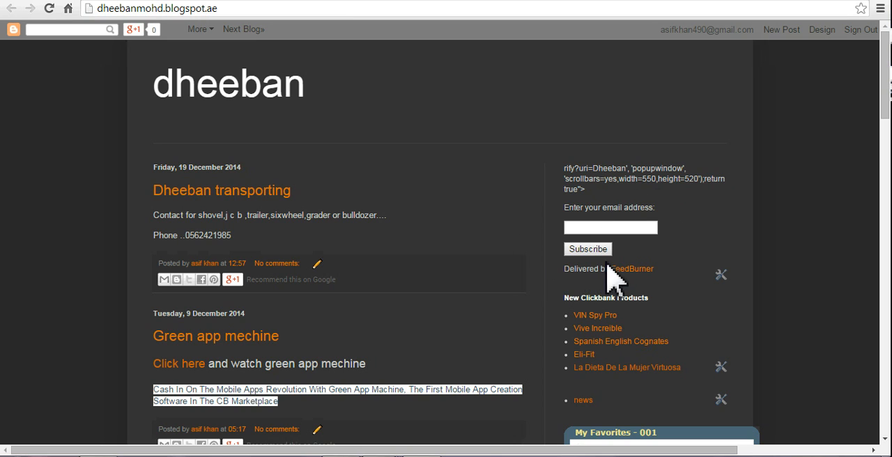
{"action": "mouse_move", "coordinate": [491, 180]}
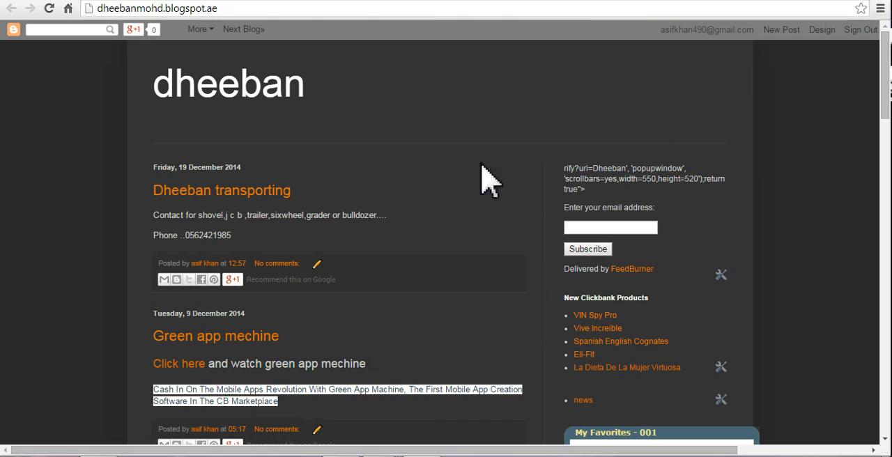
{"action": "mouse_move", "coordinate": [494, 7]}
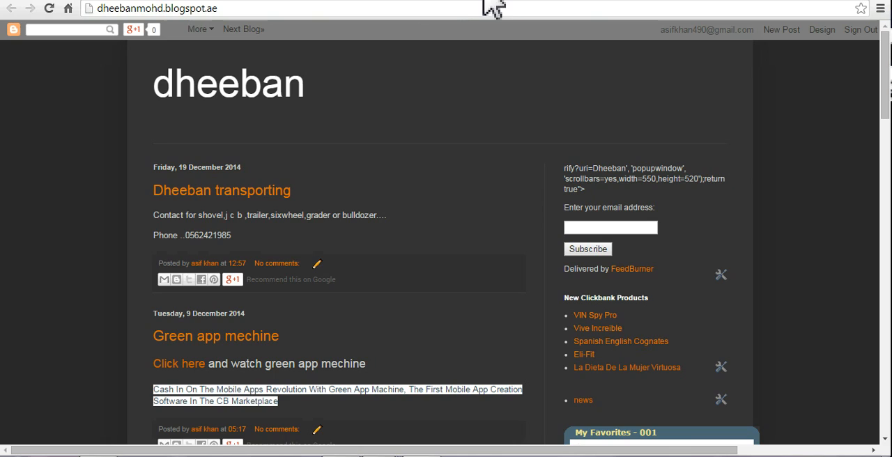
{"action": "left_click", "coordinate": [821, 30]}
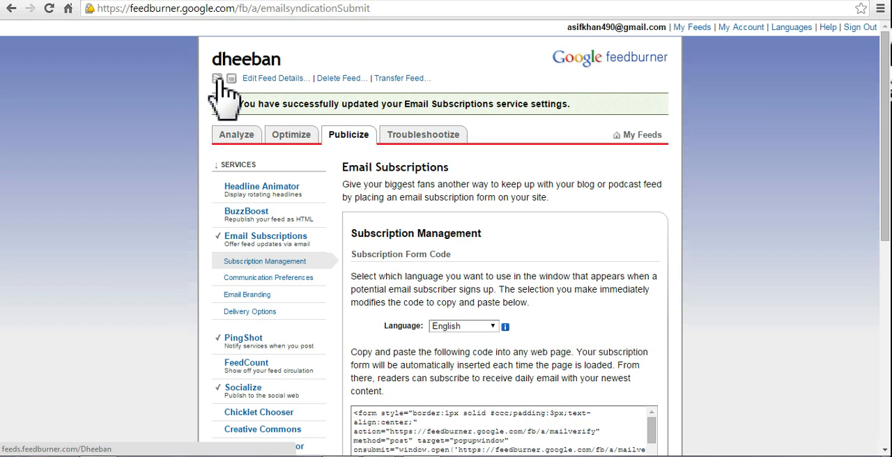
{"action": "mouse_move", "coordinate": [216, 70]}
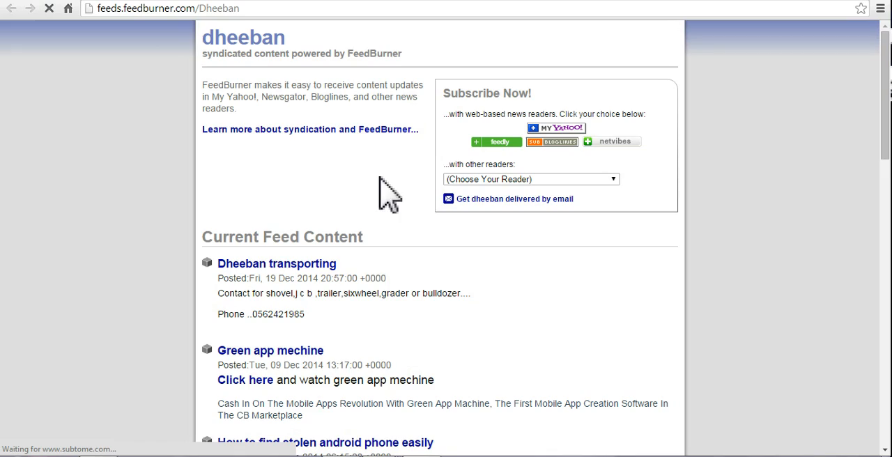
{"action": "scroll", "scroll_direction": "down", "scroll_amount": 3}
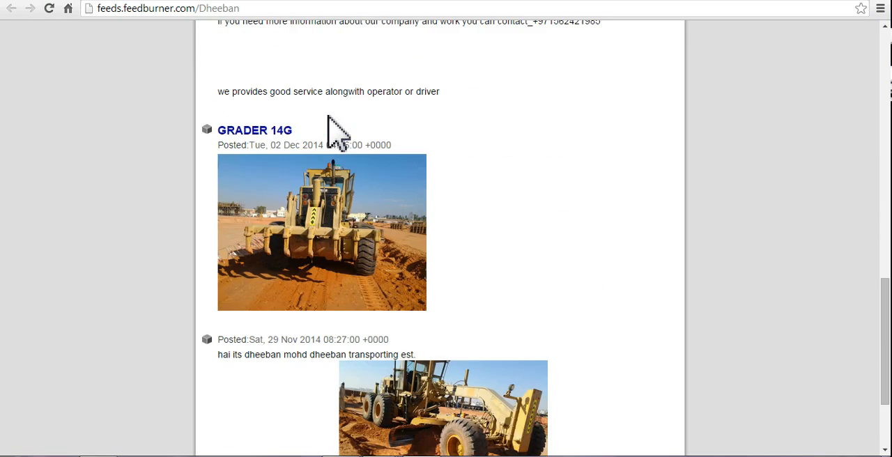
{"action": "scroll", "scroll_direction": "up", "scroll_amount": 3}
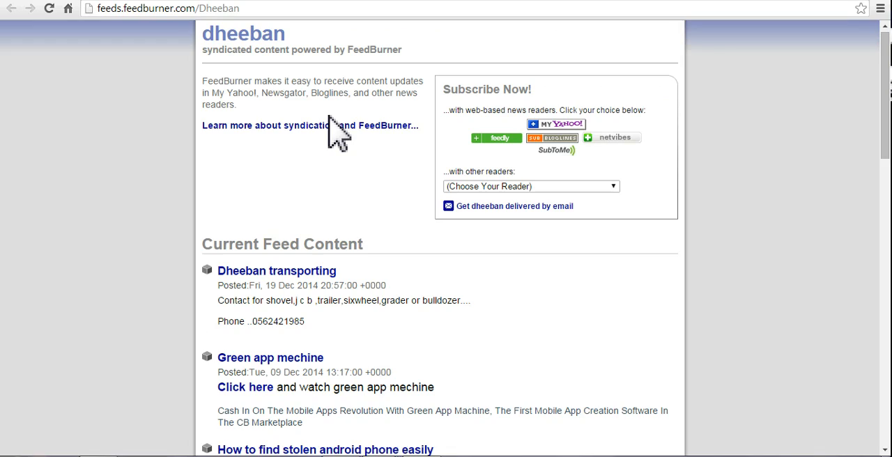
{"action": "scroll", "scroll_direction": "down", "scroll_amount": 3}
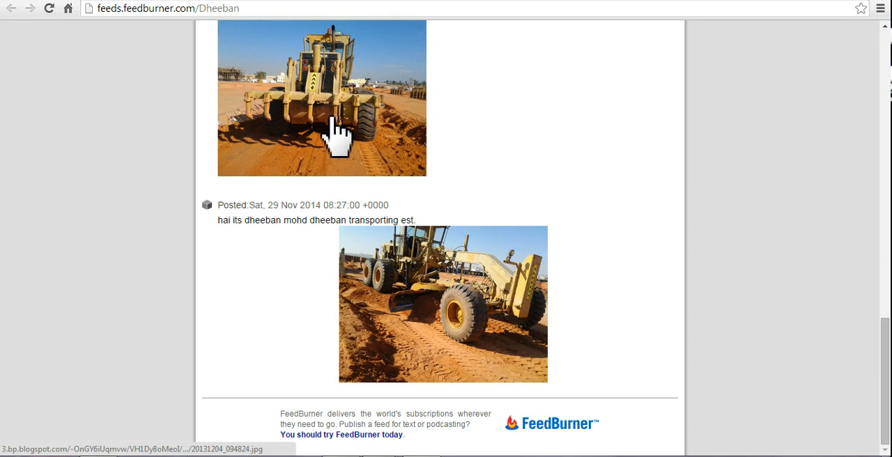
{"action": "mouse_move", "coordinate": [404, 184]}
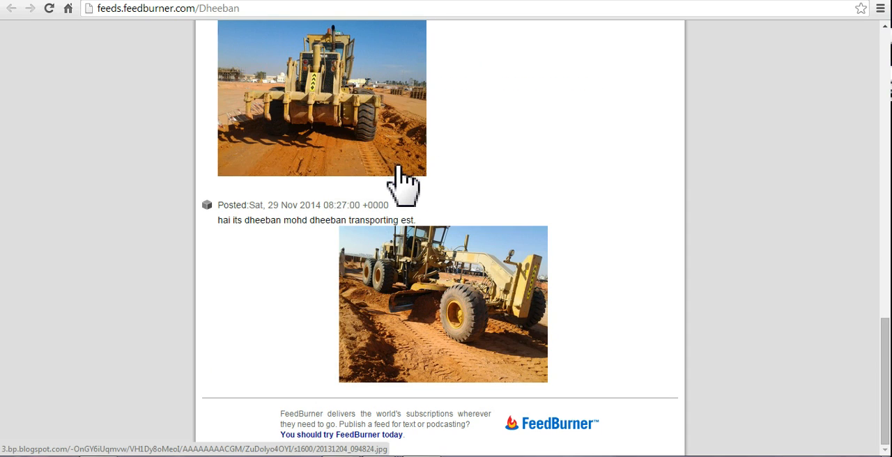
{"action": "scroll", "scroll_direction": "up", "scroll_amount": 3}
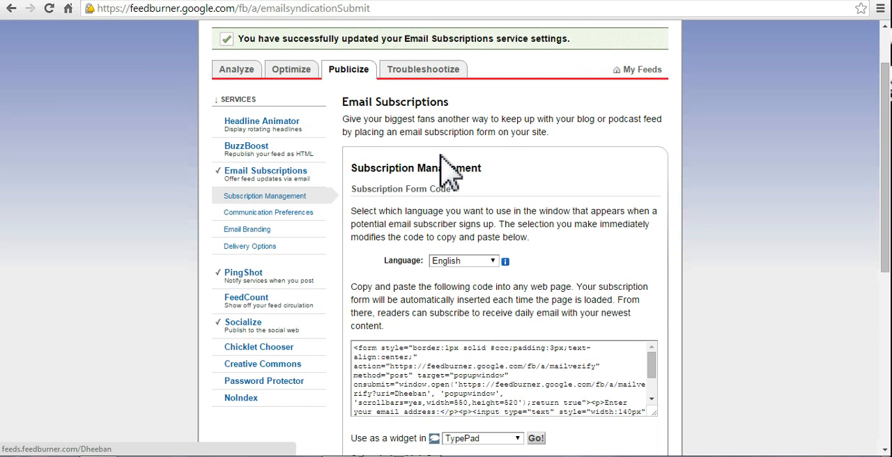
{"action": "scroll", "scroll_direction": "up", "scroll_amount": 3}
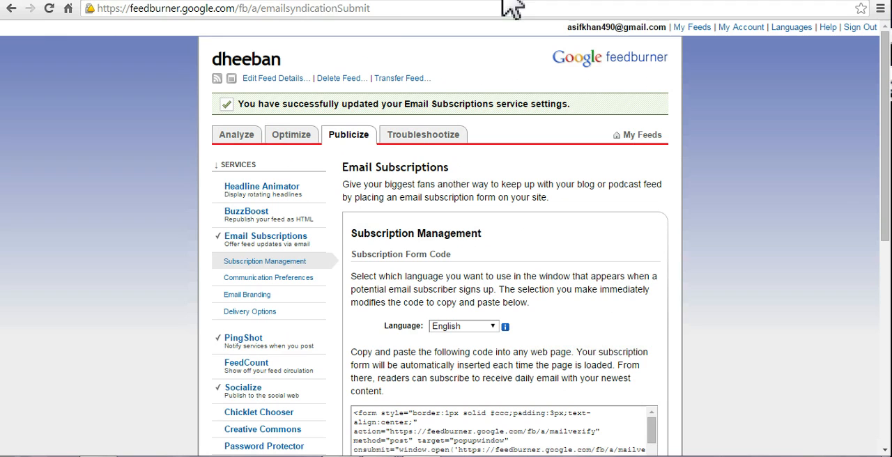
{"action": "scroll", "scroll_direction": "down", "scroll_amount": 3}
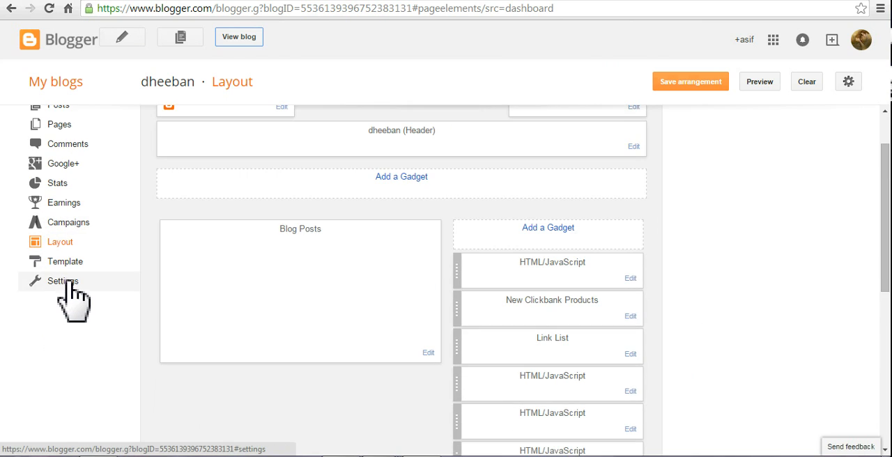
Step: Go to the dheeban blog's Settings › Other and begin adding a Post Feed Redirect URL
{"action": "left_click", "coordinate": [62, 281]}
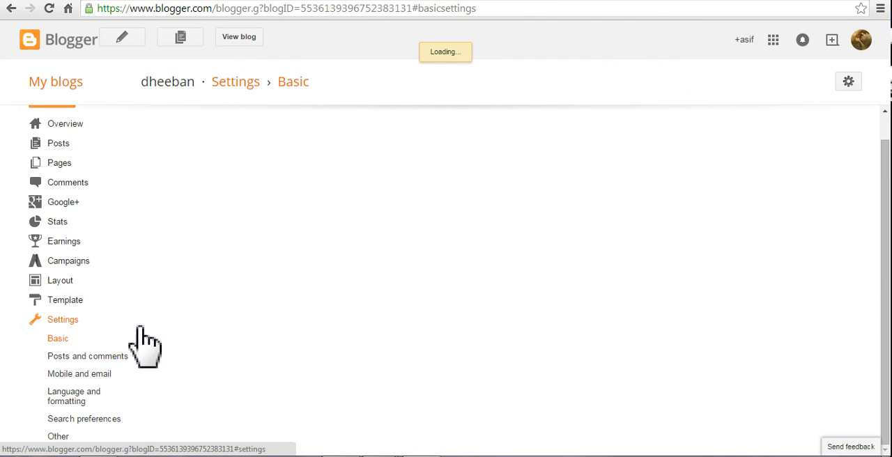
{"action": "left_click", "coordinate": [58, 436]}
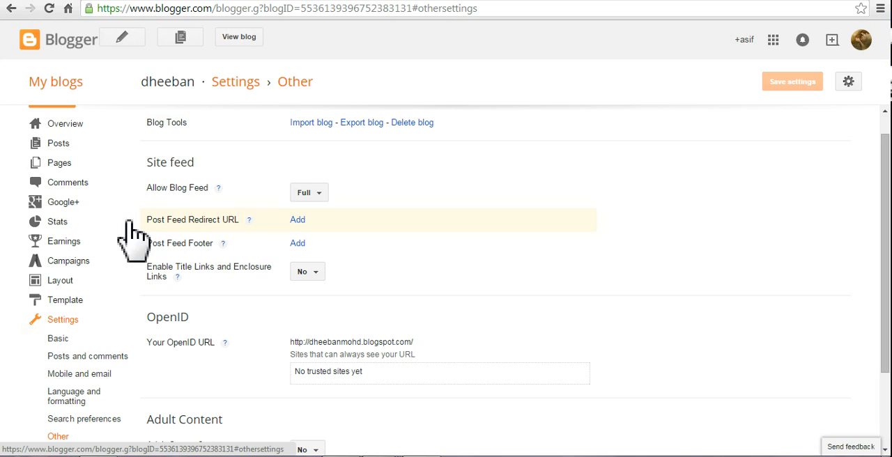
{"action": "mouse_move", "coordinate": [298, 230]}
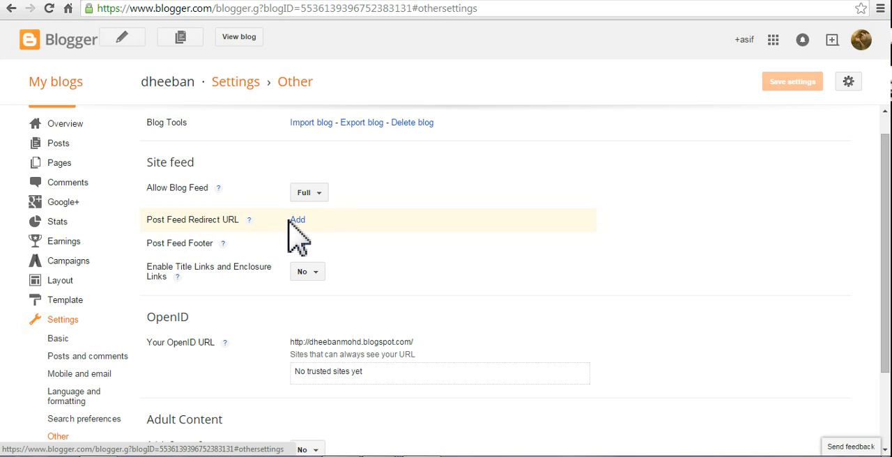
{"action": "left_click", "coordinate": [297, 220]}
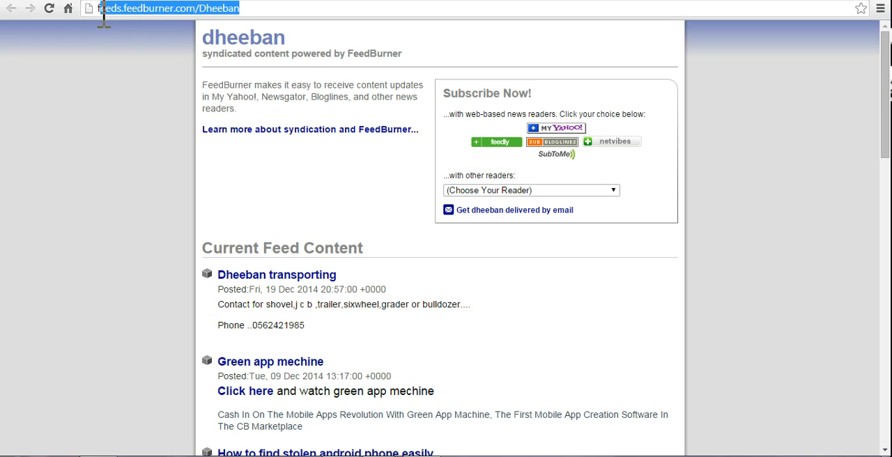
{"action": "mouse_move", "coordinate": [290, 34]}
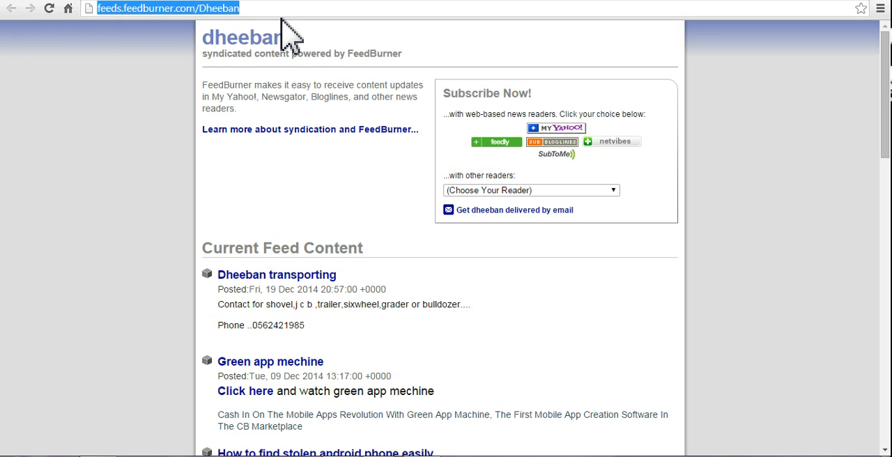
{"action": "mouse_move", "coordinate": [262, 49]}
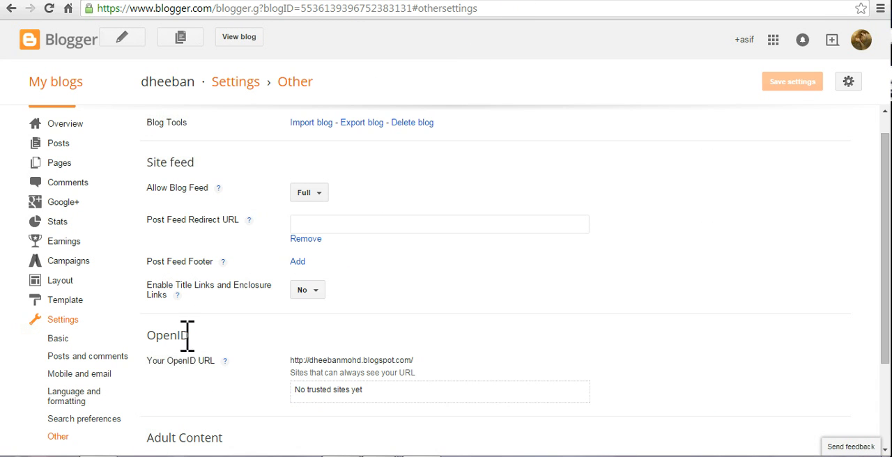
{"action": "right_click", "coordinate": [439, 224]}
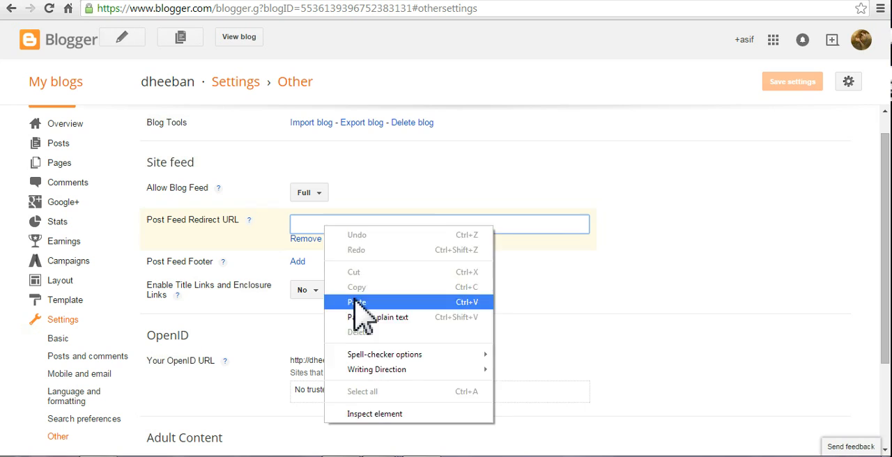
{"action": "left_click", "coordinate": [356, 301]}
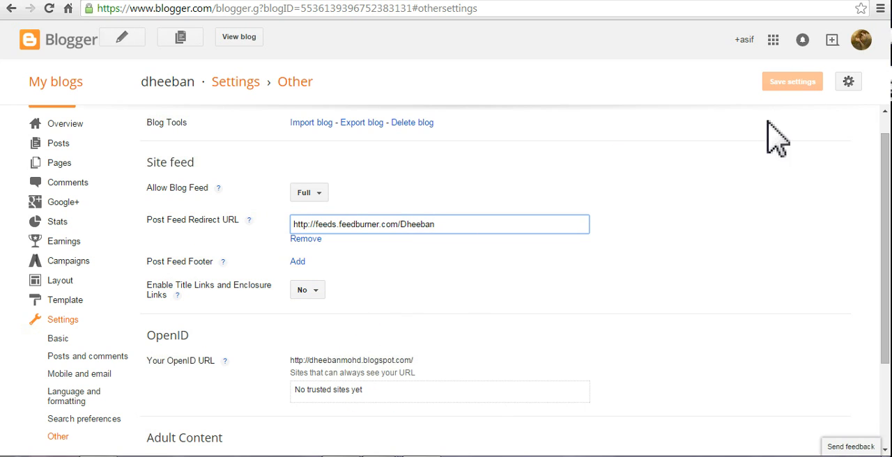
{"action": "mouse_move", "coordinate": [756, 94]}
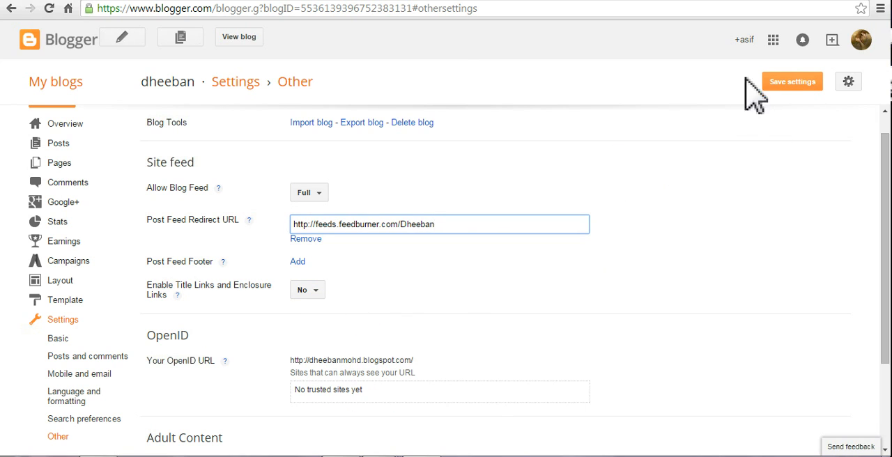
{"action": "left_click", "coordinate": [793, 82]}
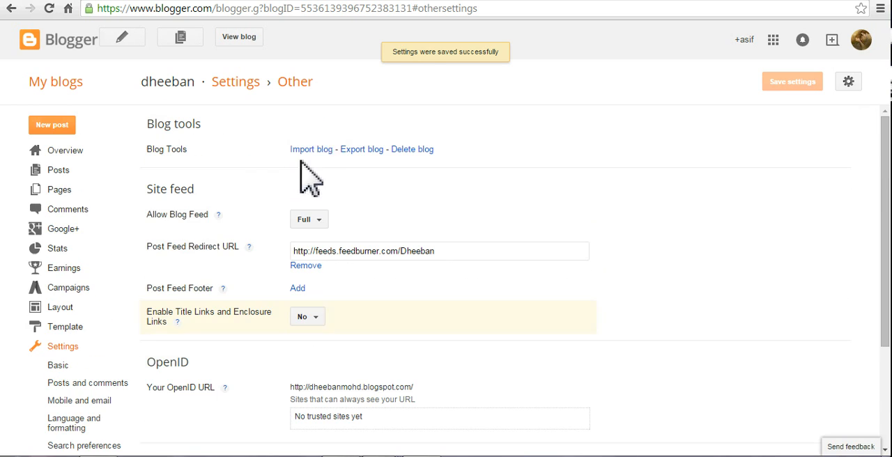
{"action": "mouse_move", "coordinate": [495, 223]}
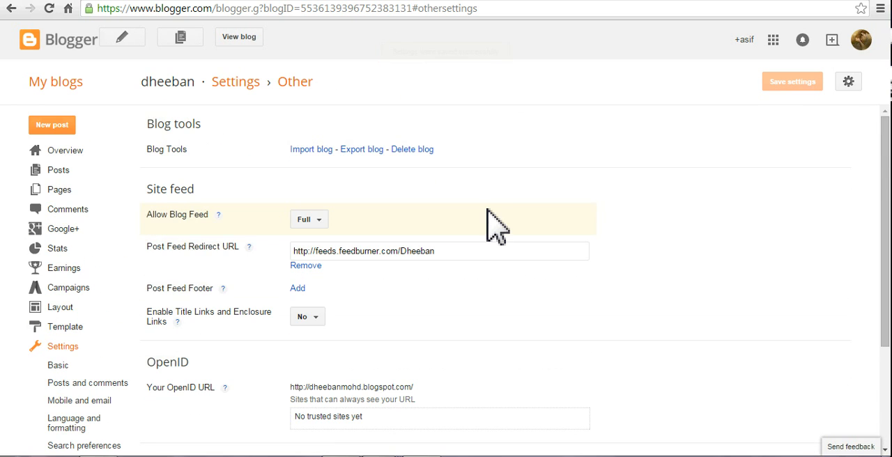
{"action": "mouse_move", "coordinate": [526, 192]}
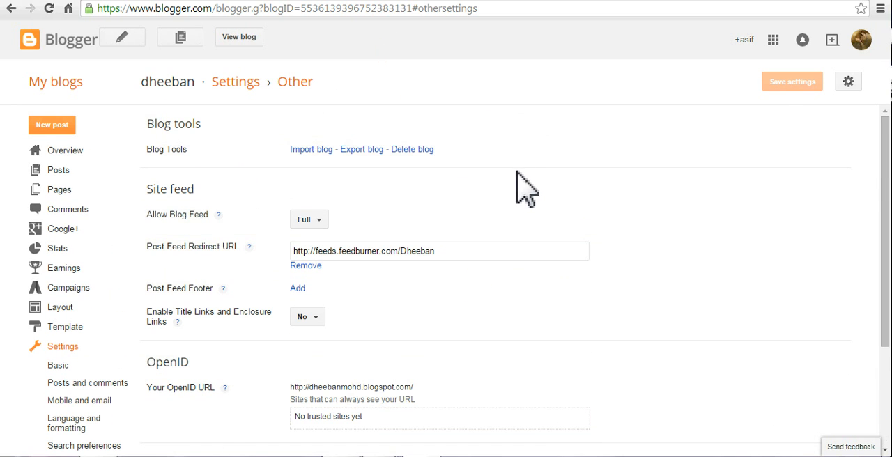
{"action": "mouse_move", "coordinate": [10, 35]}
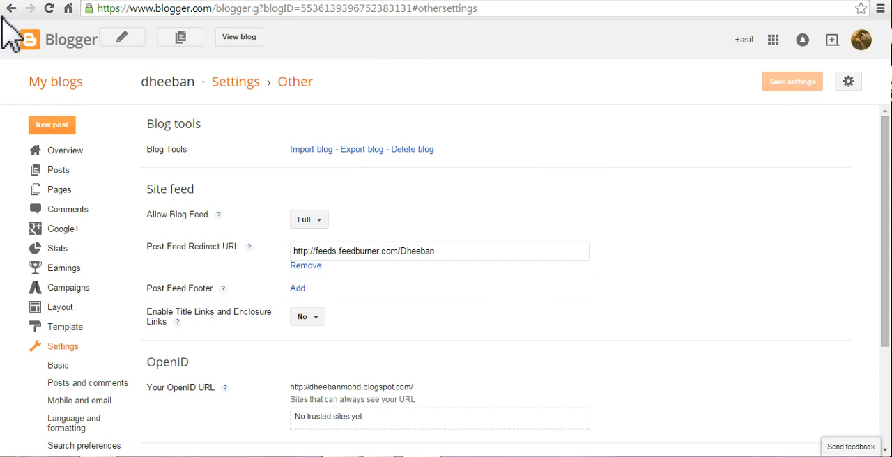
{"action": "mouse_move", "coordinate": [558, 14]}
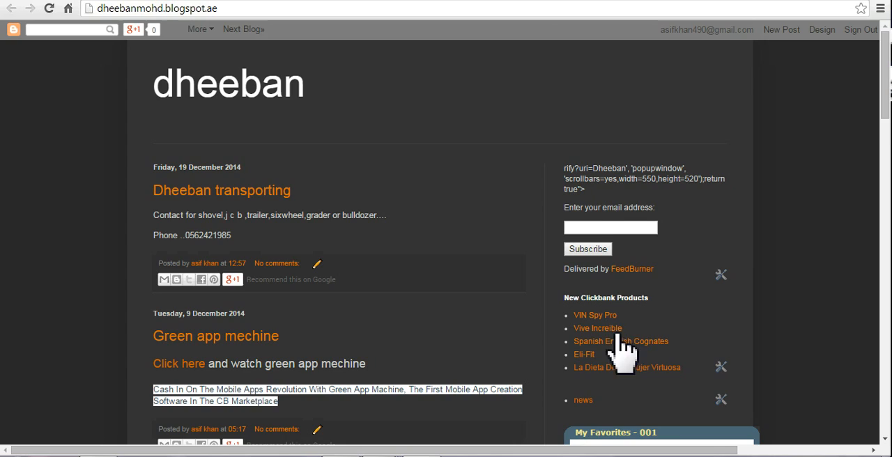
Step: Scroll the live dheeban blog to view the FeedBurner subscription form in the sidebar
{"action": "scroll", "scroll_direction": "down", "scroll_amount": 3}
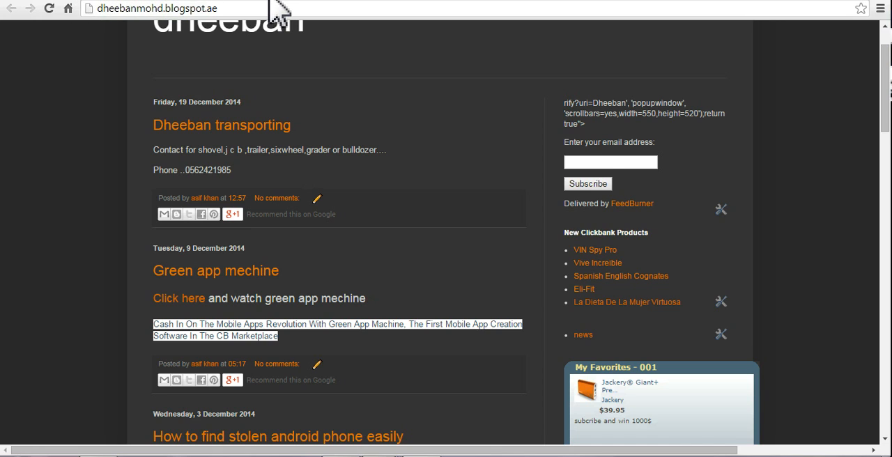
{"action": "mouse_move", "coordinate": [498, 12]}
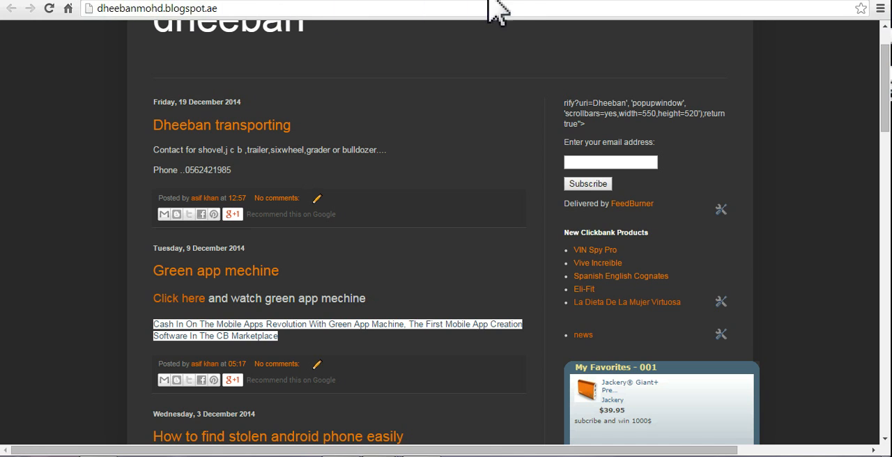